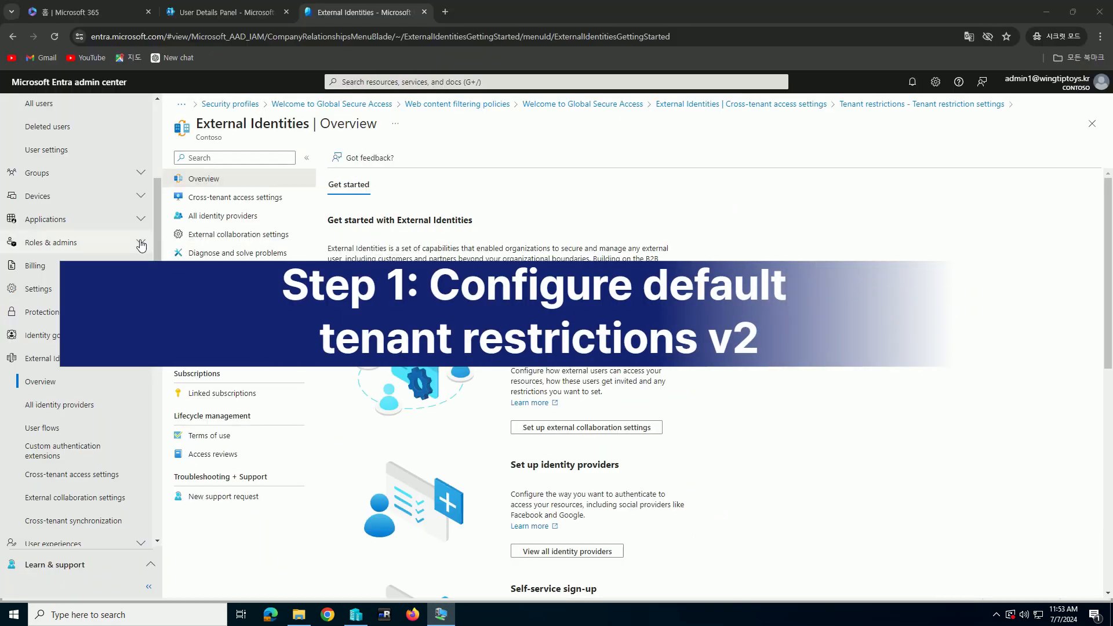
Step: Create the tenant restrictions defaults policy under Cross-tenant access settings > Default settings
{"action": "left_click", "coordinate": [235, 197]}
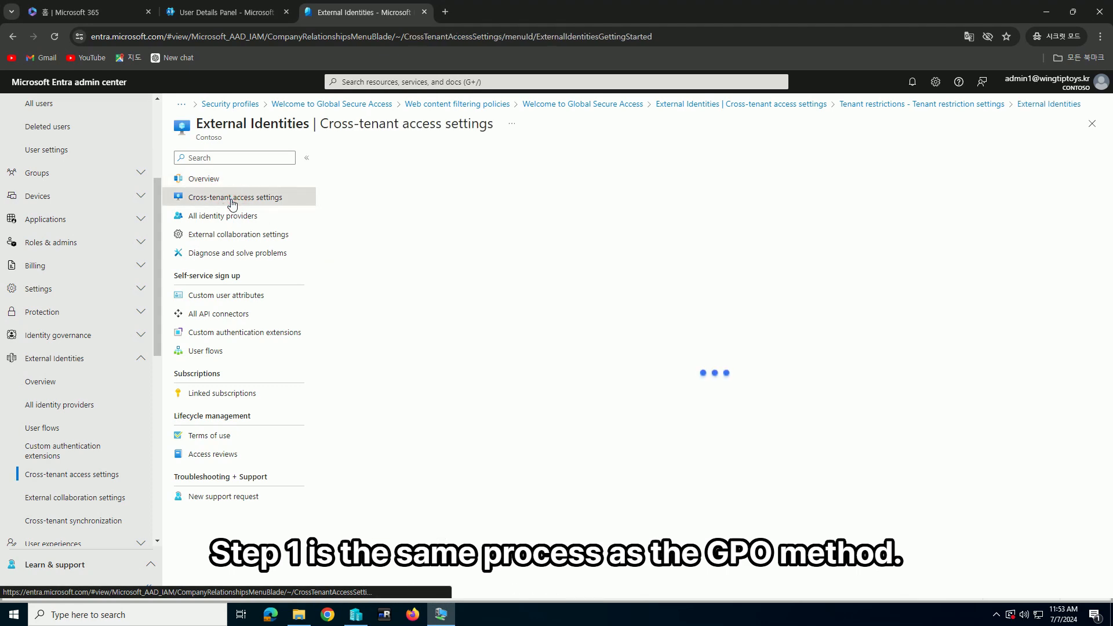
{"action": "left_click", "coordinate": [235, 197]}
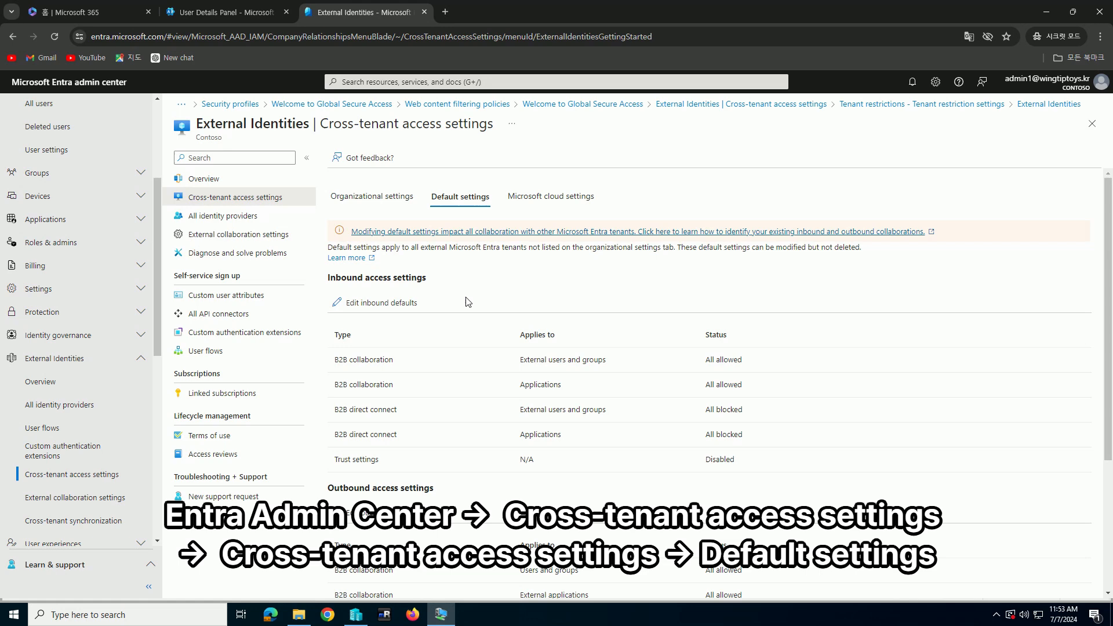
{"action": "scroll", "scroll_direction": "down", "scroll_amount": 3}
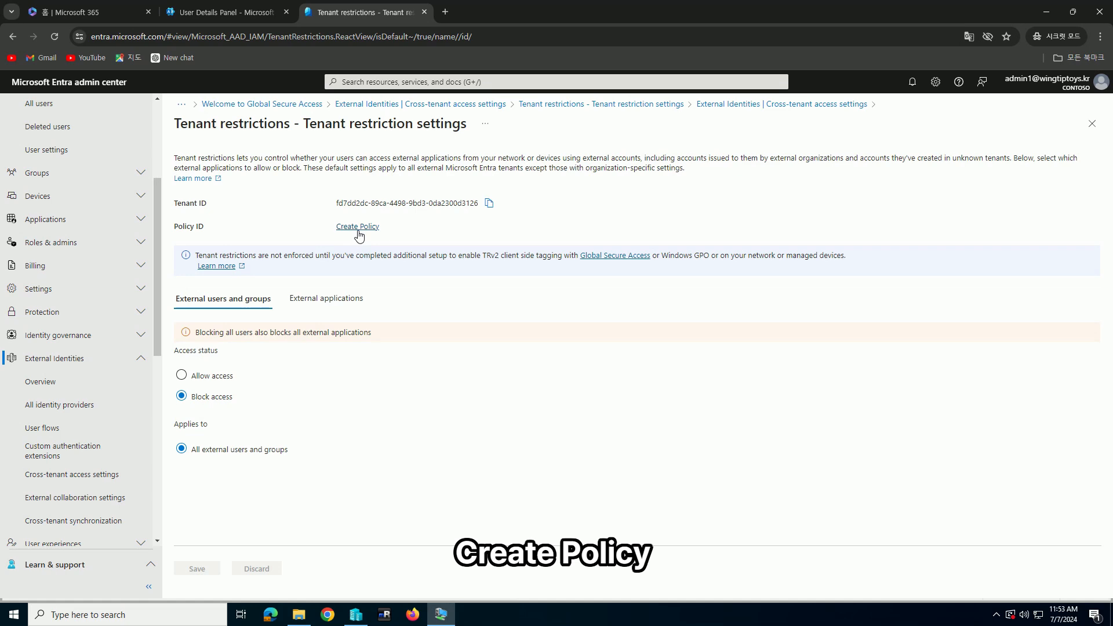
{"action": "left_click", "coordinate": [357, 226]}
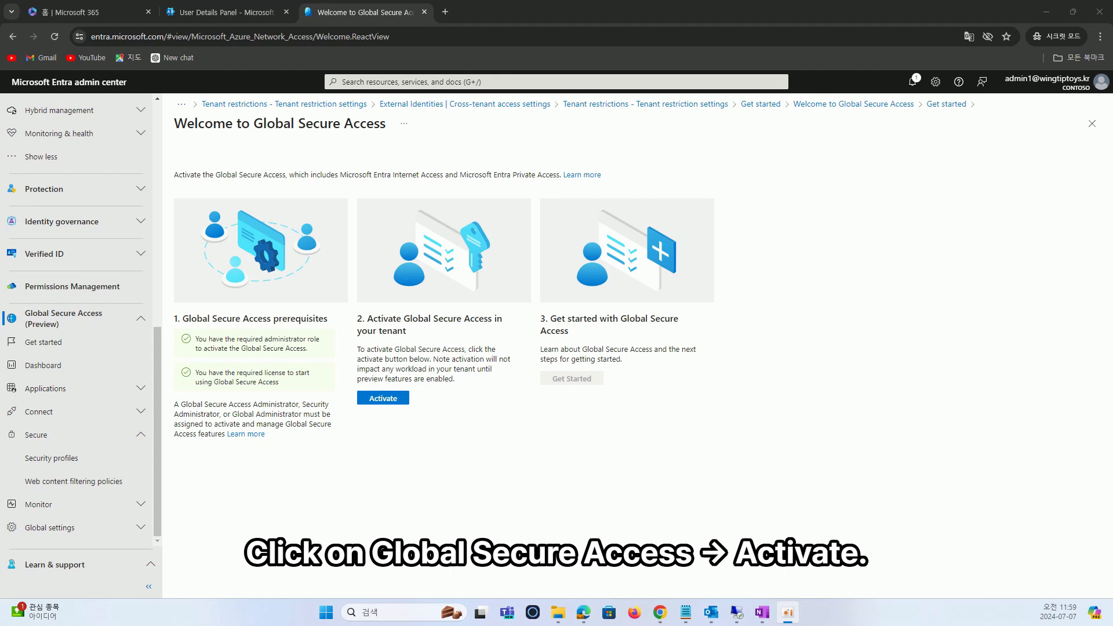
{"action": "mouse_move", "coordinate": [42, 342]}
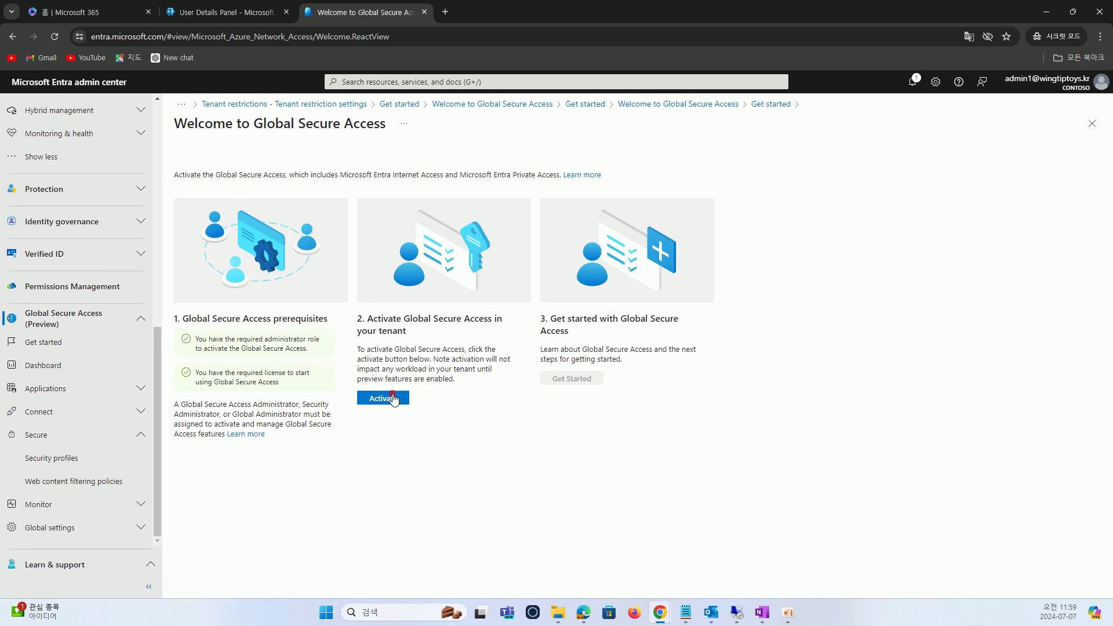
Step: Activate Global Secure Access from the Get started page to begin tenant onboarding
{"action": "left_click", "coordinate": [382, 398]}
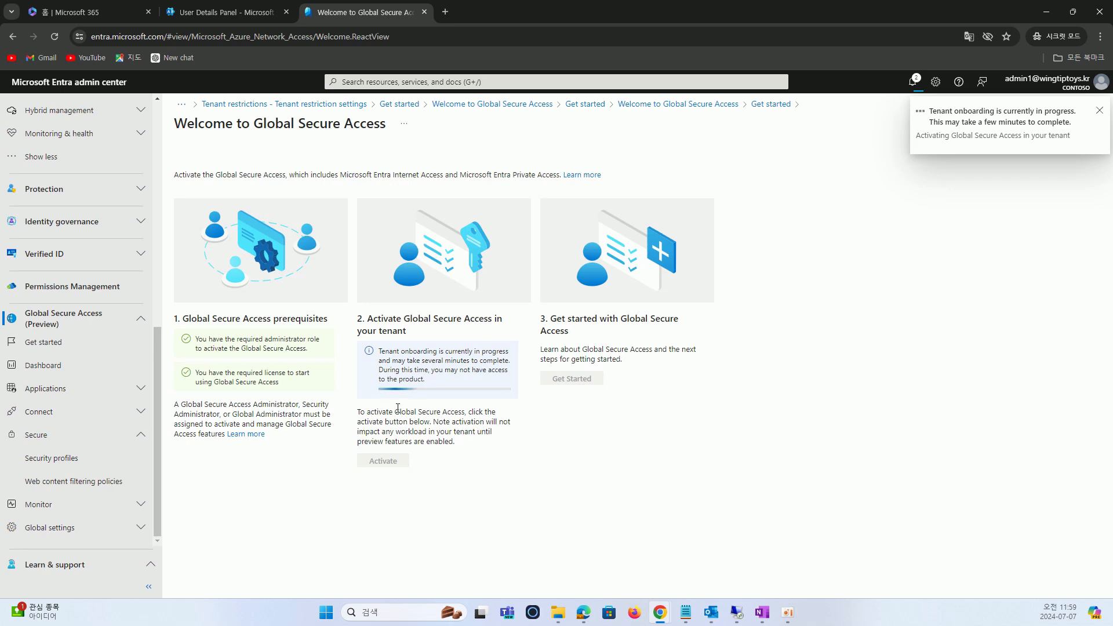
{"action": "left_click", "coordinate": [1099, 110]}
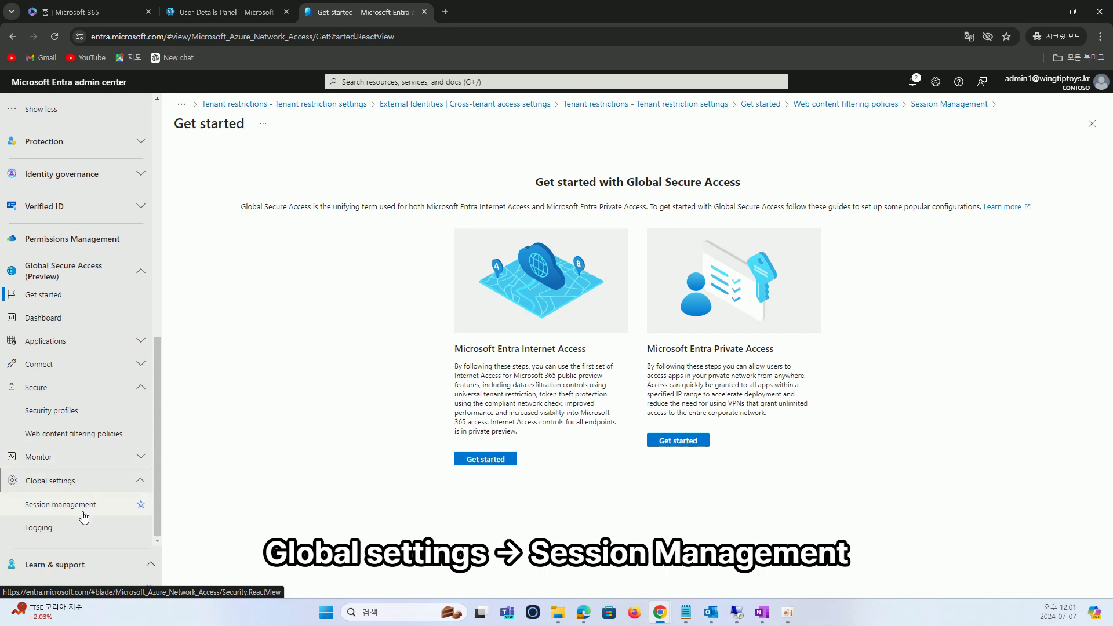
Step: Switch on Enable Tenant Restrictions for Entra ID in Session management's Universal Tenant Restrictions
{"action": "left_click", "coordinate": [60, 505]}
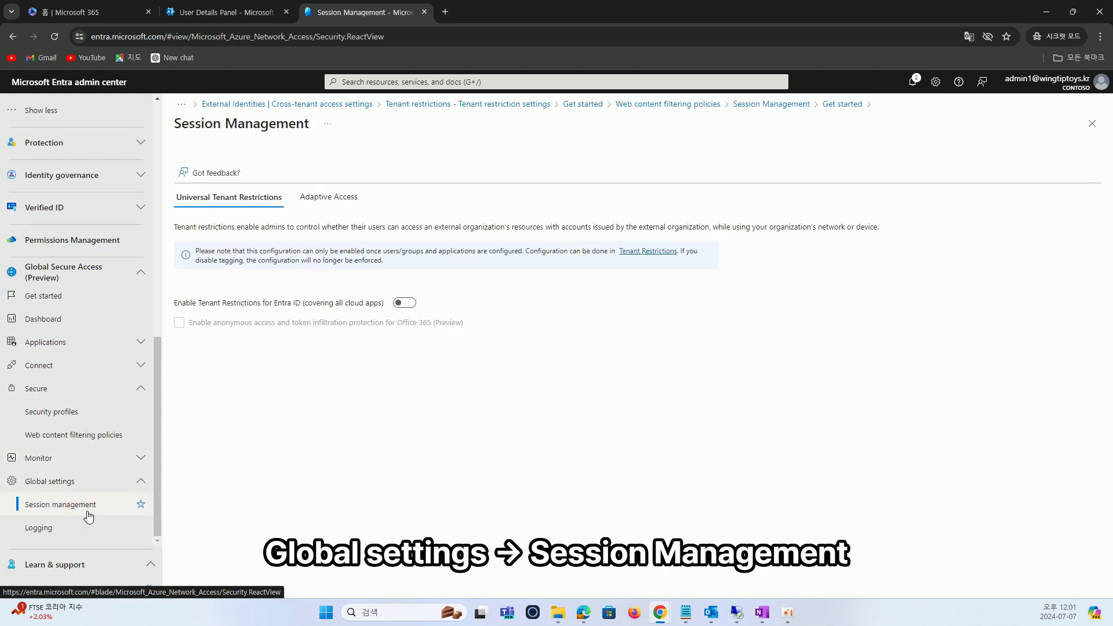
{"action": "left_click", "coordinate": [404, 302]}
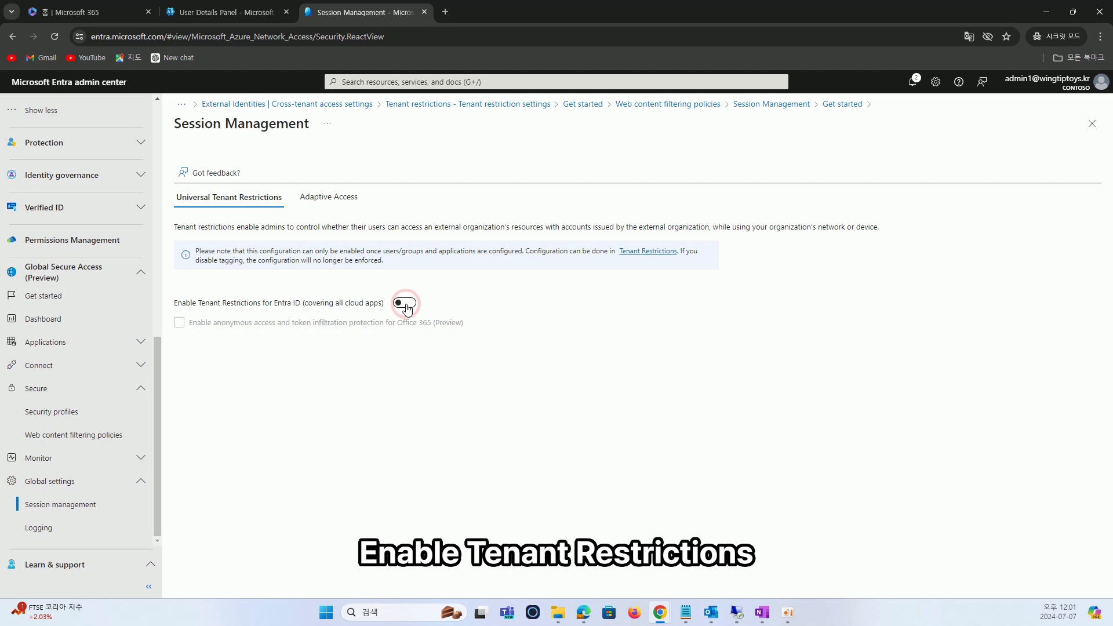
{"action": "left_click", "coordinate": [403, 302]}
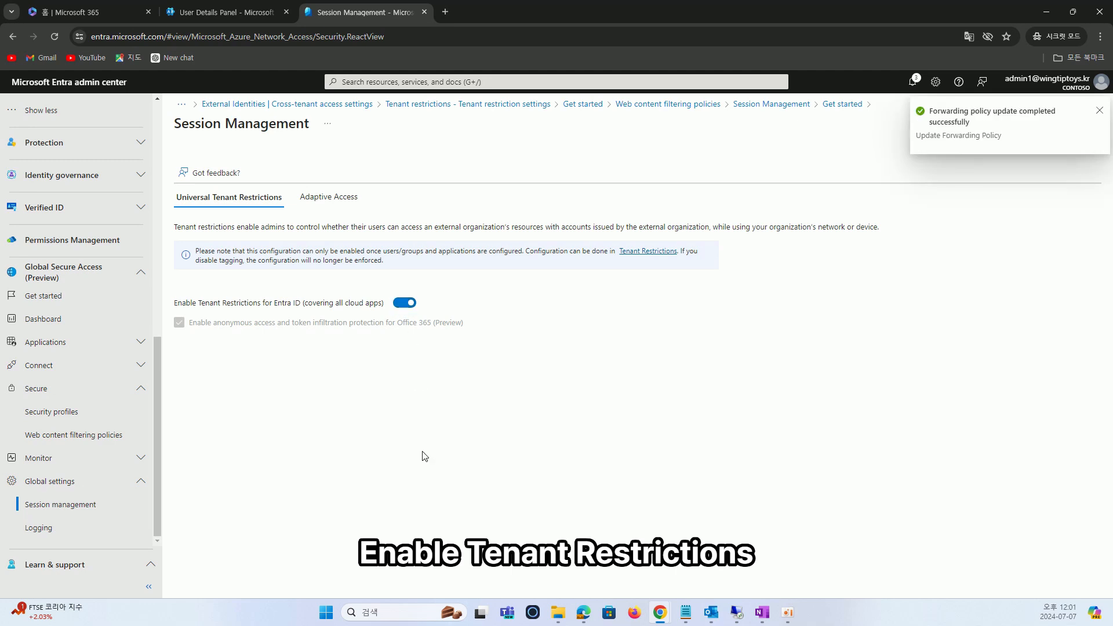
{"action": "left_click", "coordinate": [328, 198]}
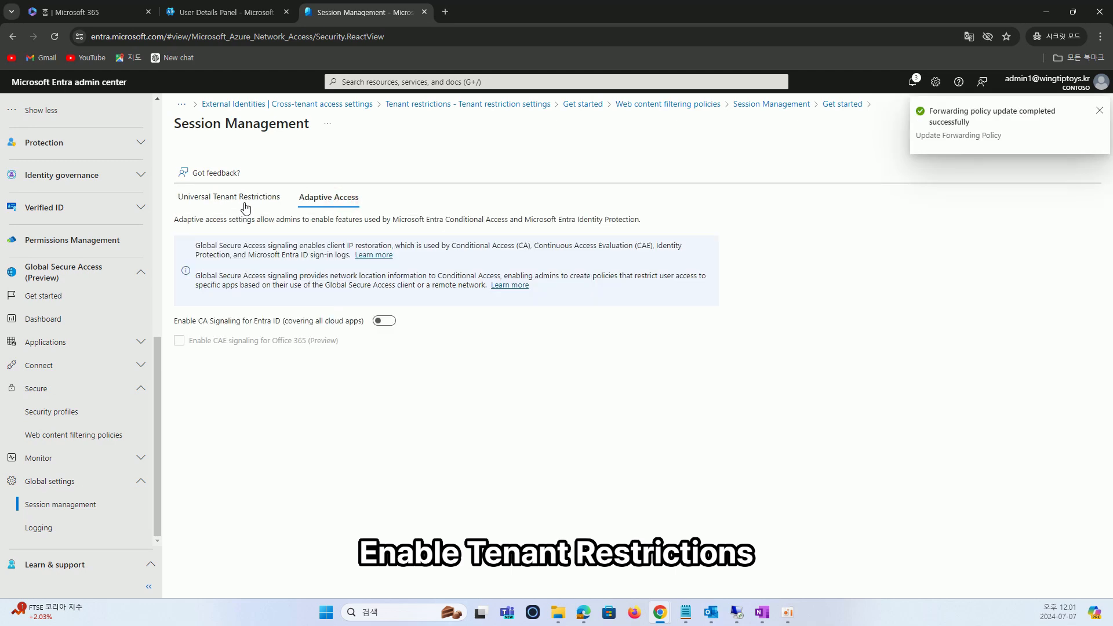
{"action": "left_click", "coordinate": [1099, 110]}
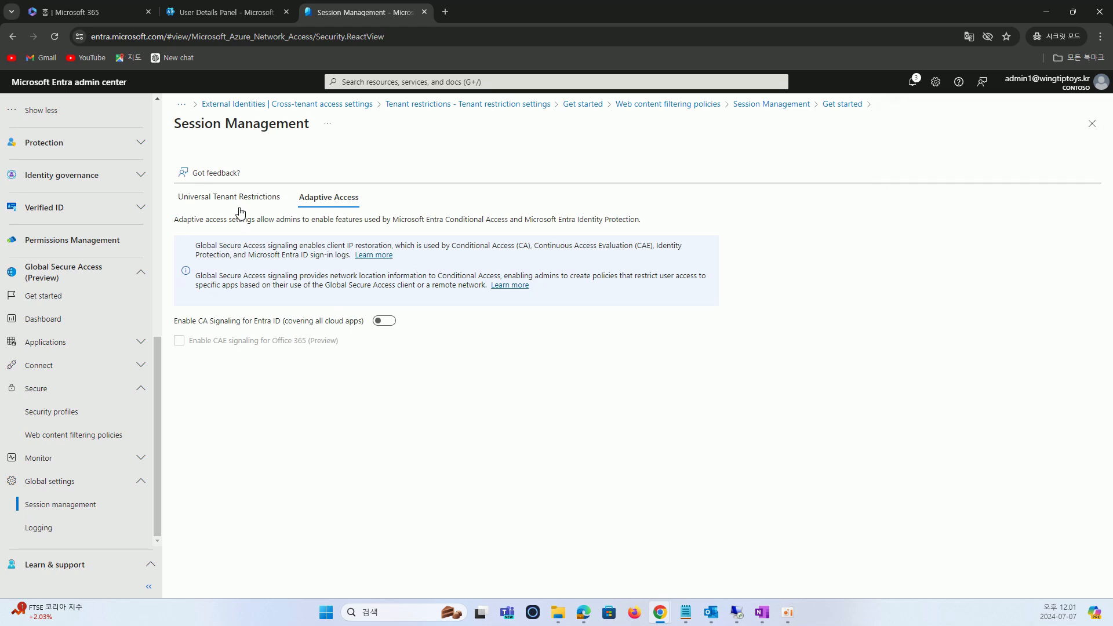
{"action": "left_click", "coordinate": [229, 197]}
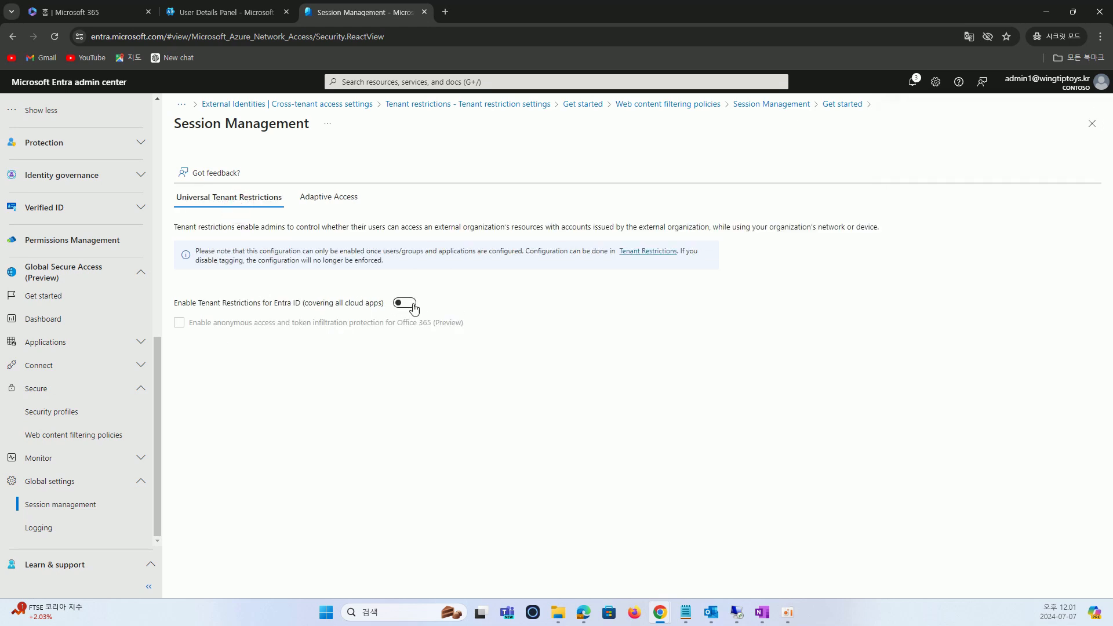
{"action": "left_click", "coordinate": [404, 303]}
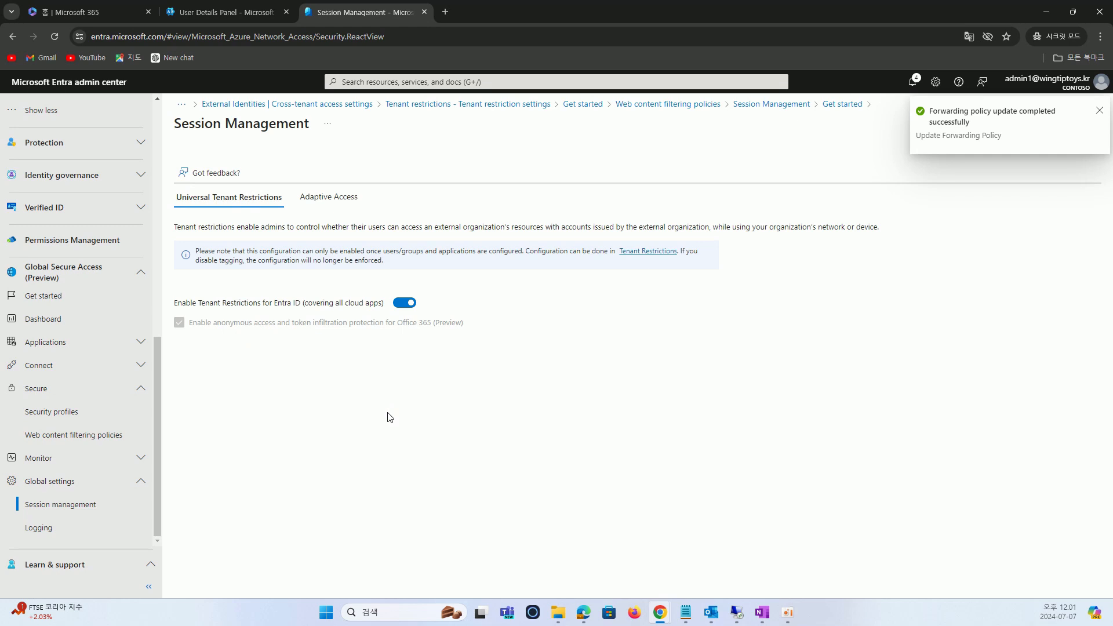
{"action": "mouse_move", "coordinate": [963, 128]}
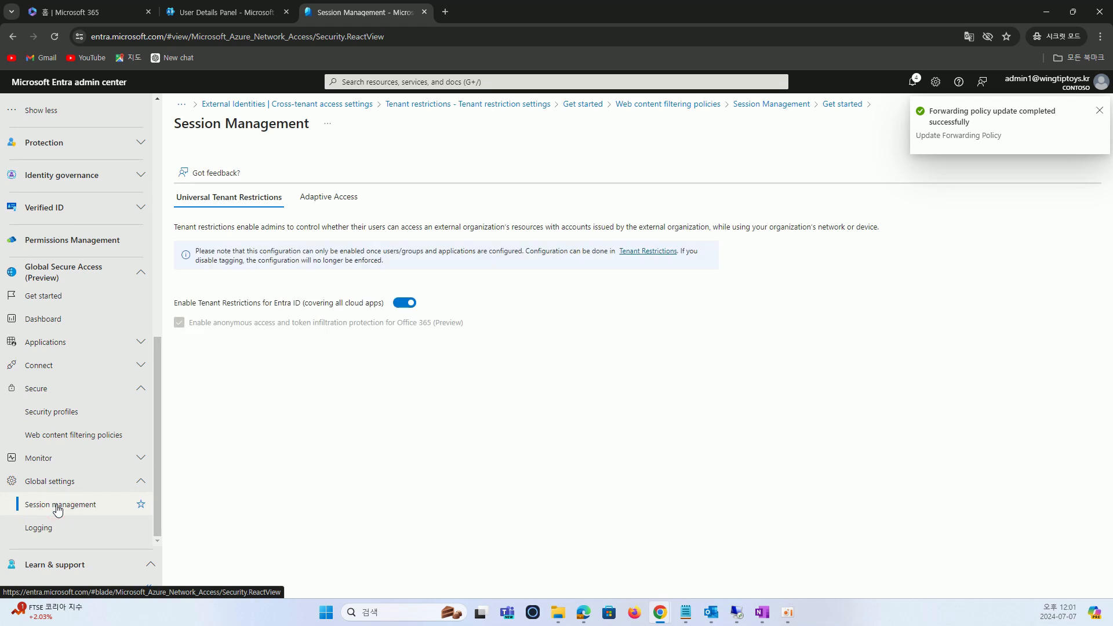
{"action": "left_click", "coordinate": [1101, 110]}
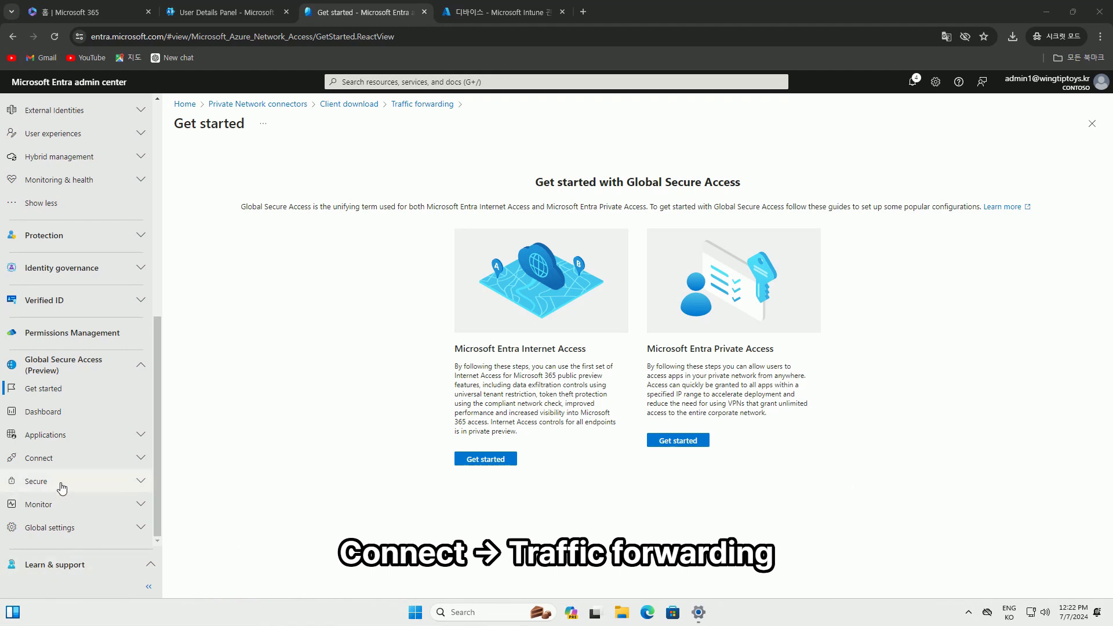
{"action": "mouse_move", "coordinate": [59, 511]}
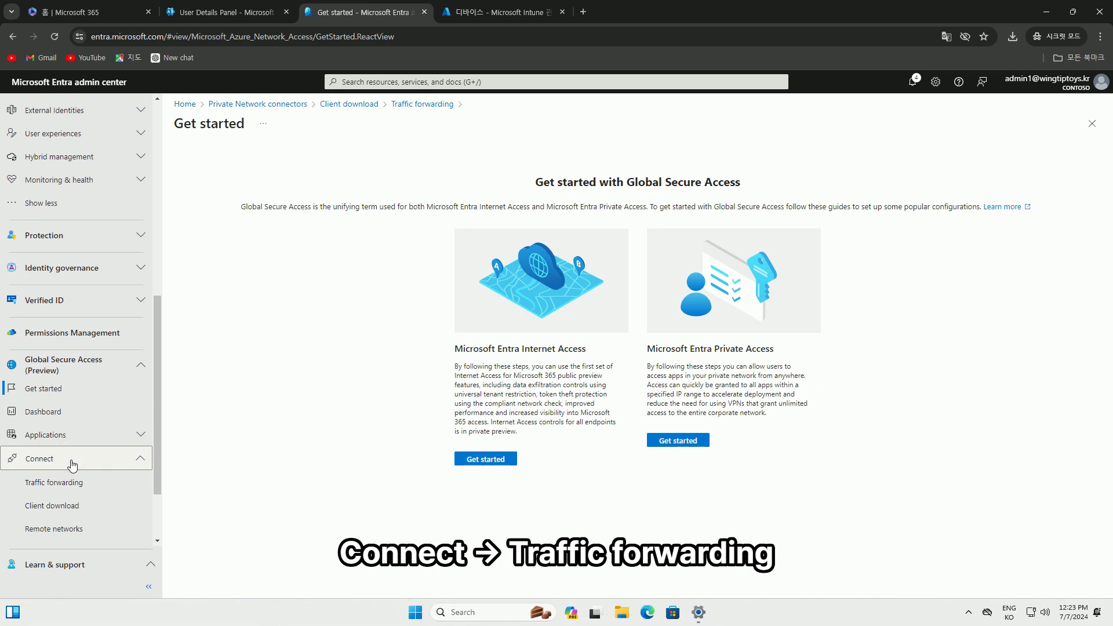
Step: Enable the Microsoft traffic forwarding profile under Connect > Traffic forwarding, confirming OK
{"action": "left_click", "coordinate": [54, 483]}
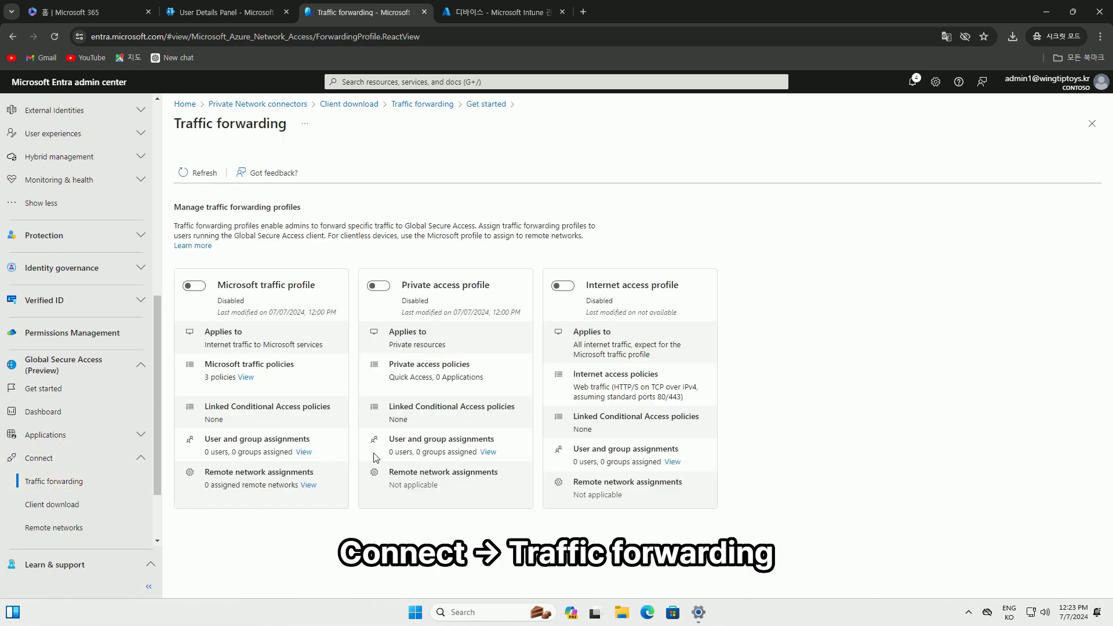
{"action": "left_click", "coordinate": [193, 286]}
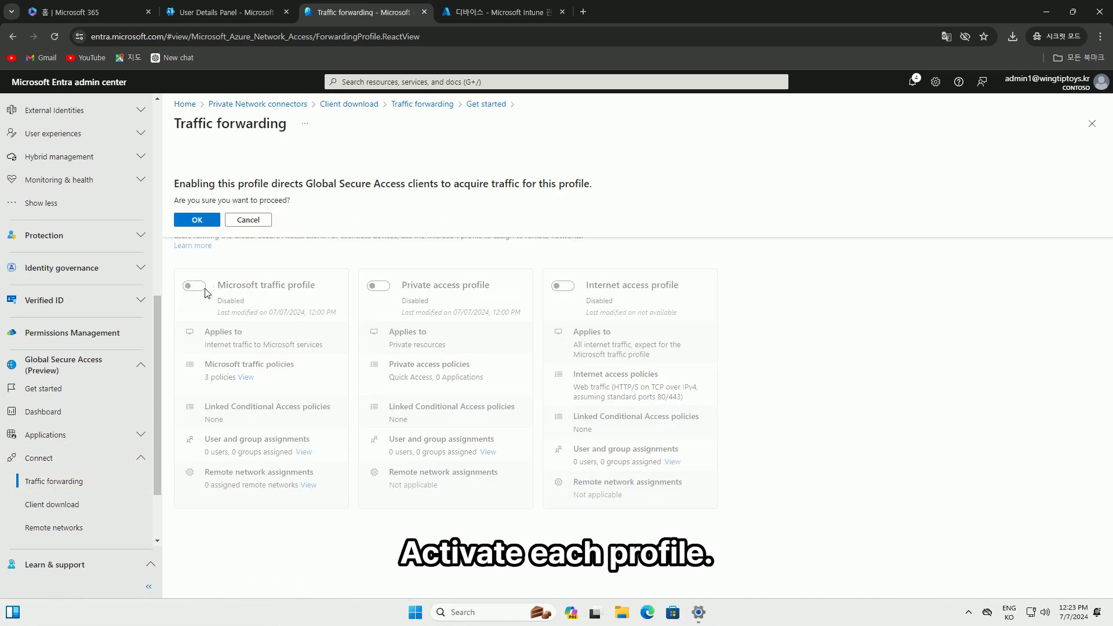
{"action": "left_click", "coordinate": [197, 219]}
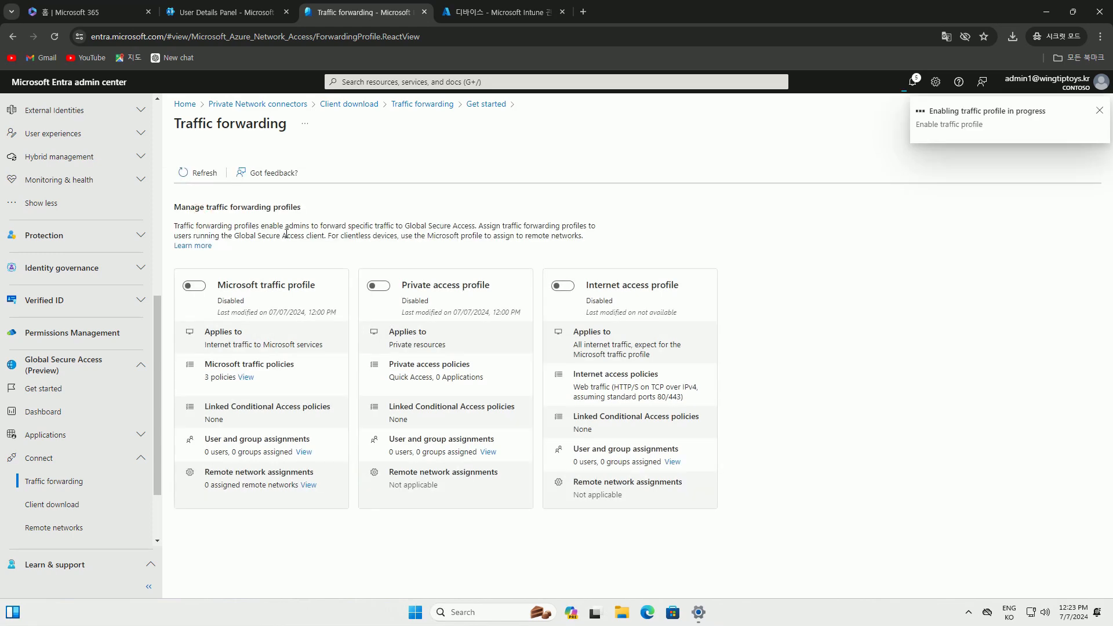
{"action": "left_click", "coordinate": [194, 285]}
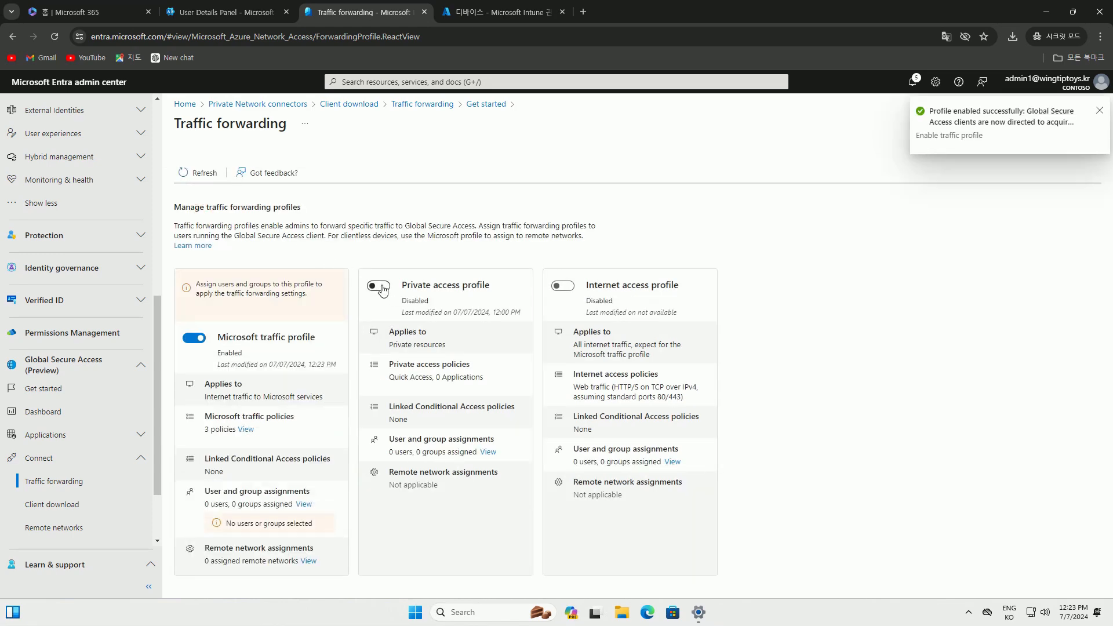
Step: Enable the Private access and Internet access forwarding profiles, confirming each
{"action": "left_click", "coordinate": [378, 286]}
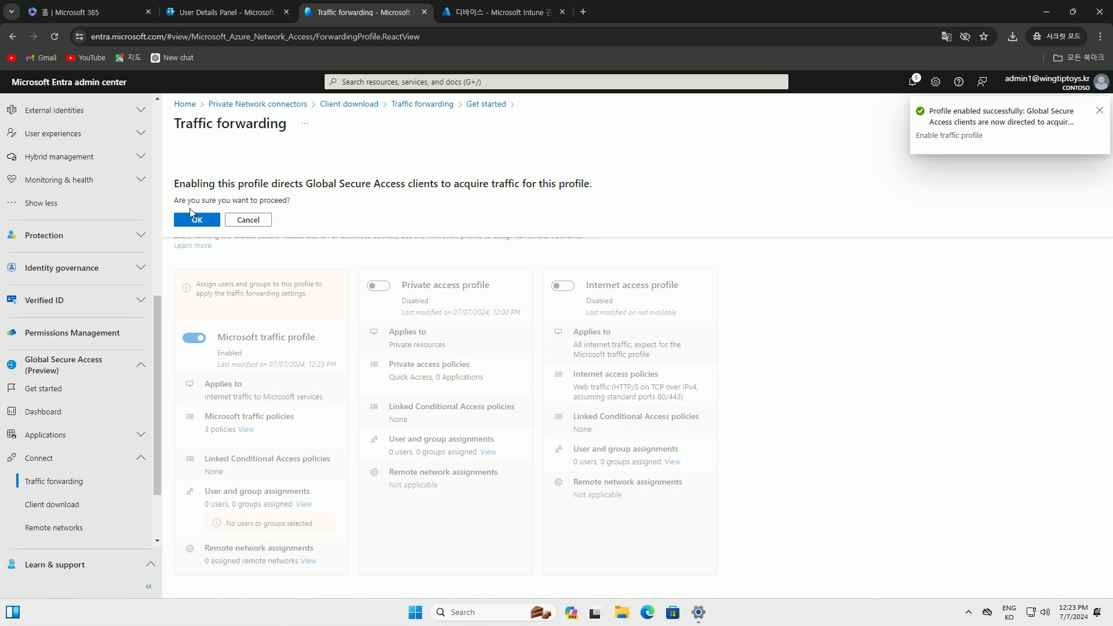
{"action": "left_click", "coordinate": [197, 219]}
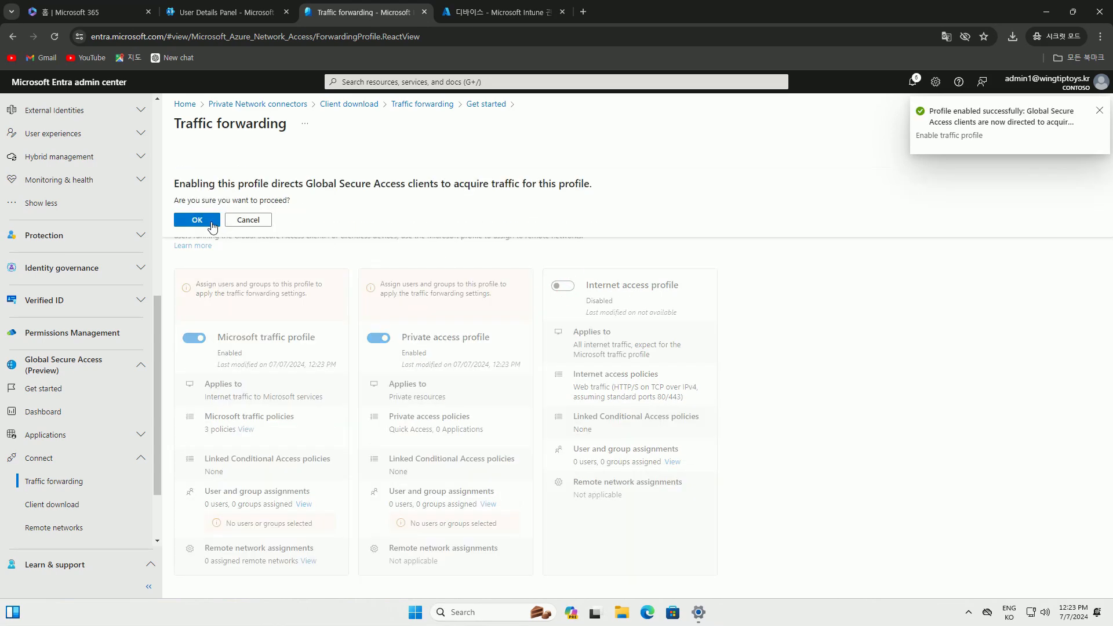
{"action": "left_click", "coordinate": [197, 219]}
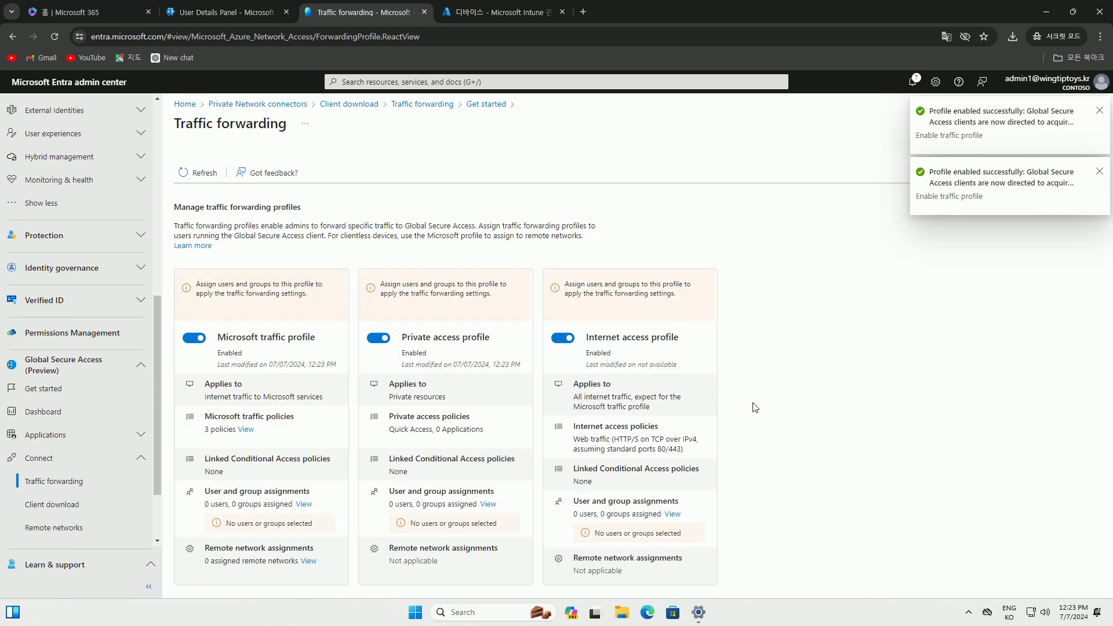
{"action": "left_click", "coordinate": [1099, 112]}
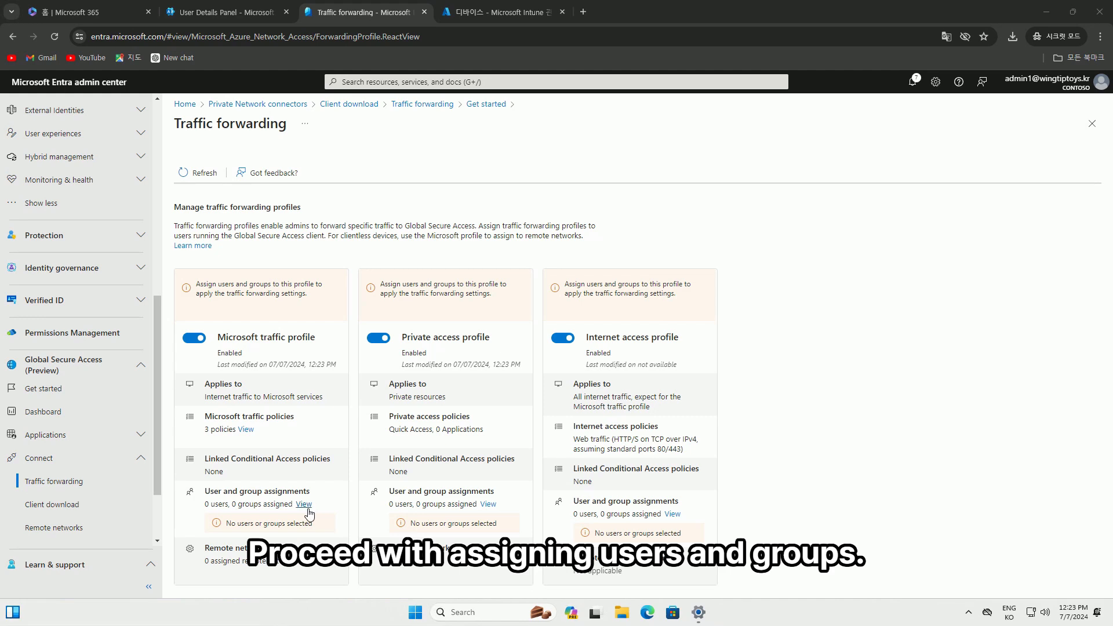
Step: Assign the Microsoft traffic profile to all users and close its assignments pane
{"action": "left_click", "coordinate": [303, 504]}
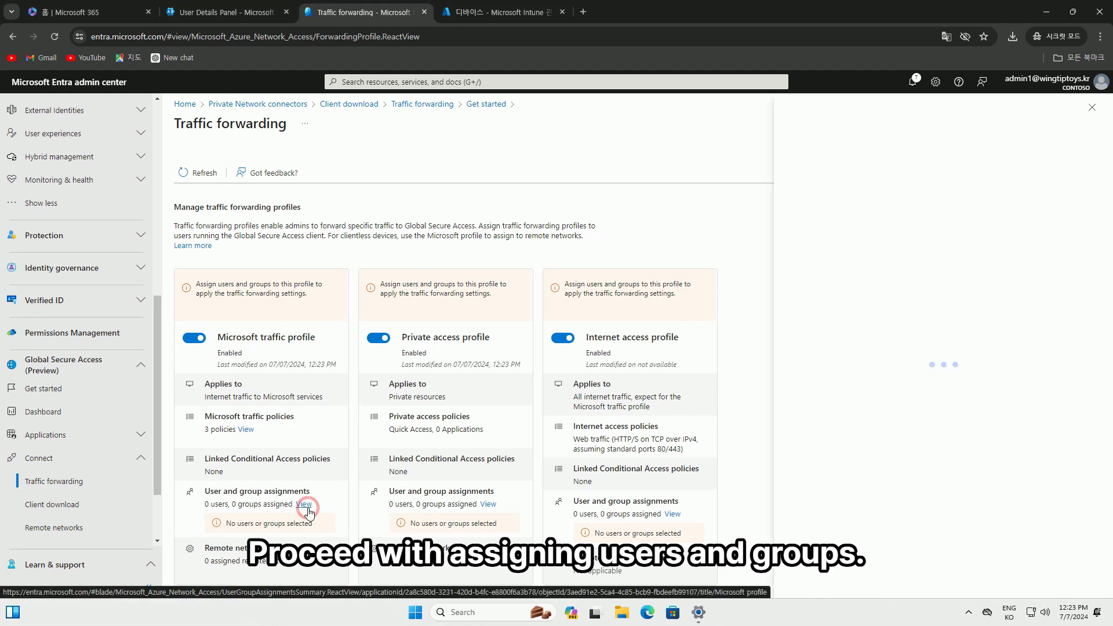
{"action": "left_click", "coordinate": [304, 511]}
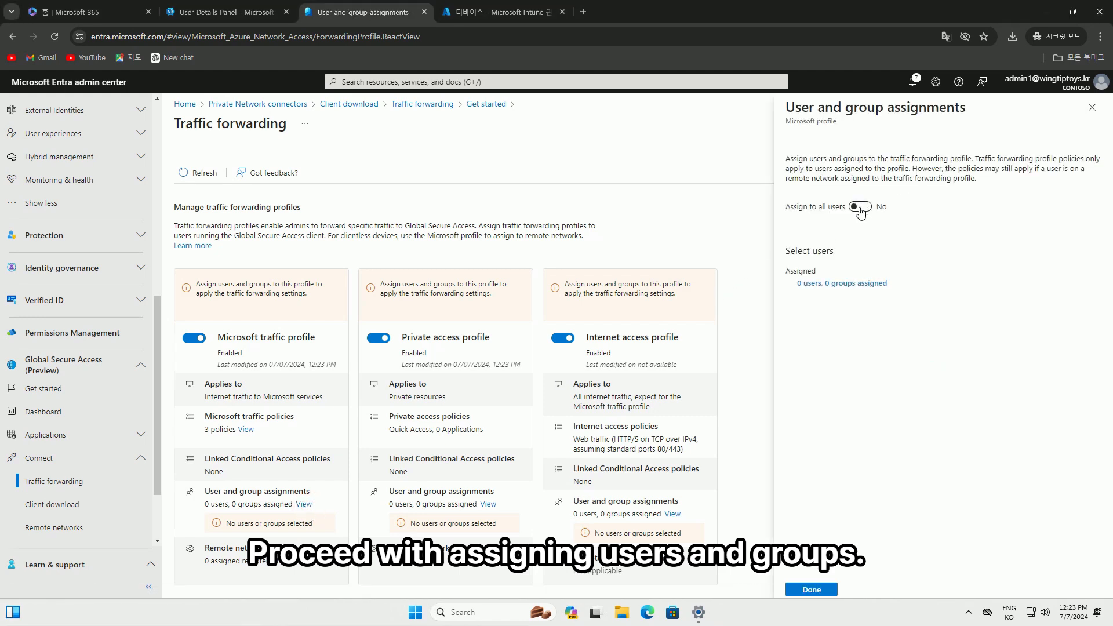
{"action": "left_click", "coordinate": [860, 207]}
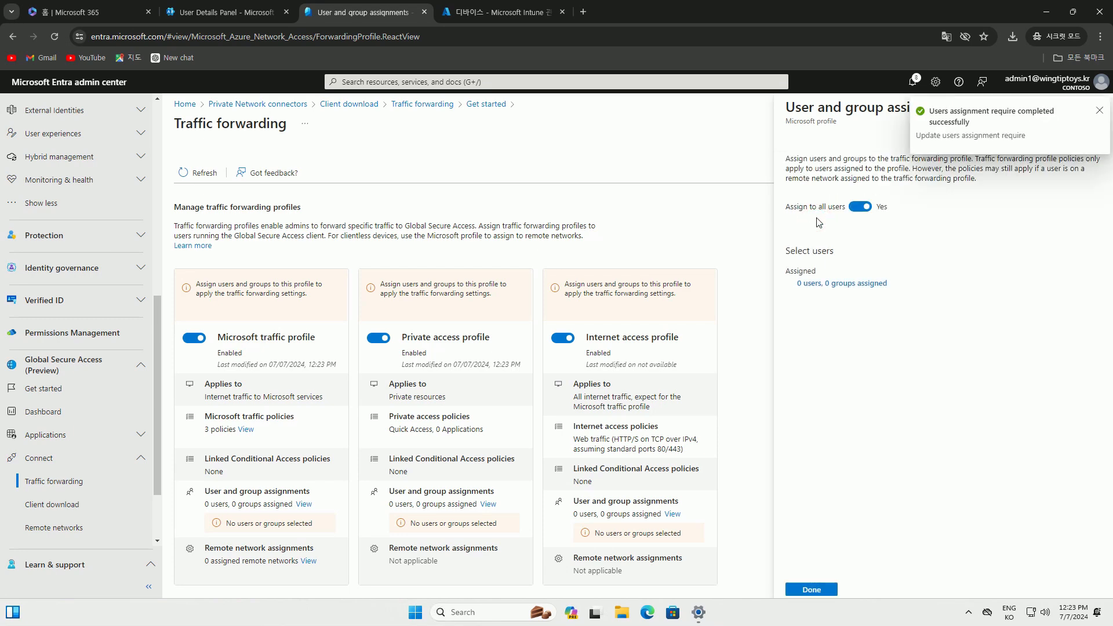
{"action": "left_click", "coordinate": [810, 589]}
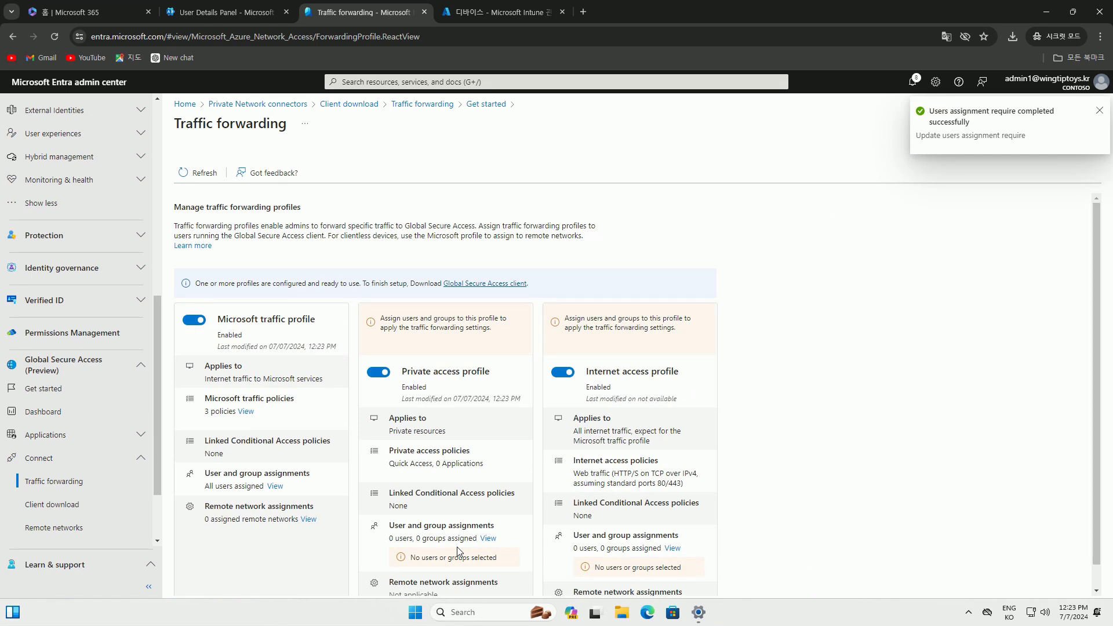
Step: Assign the Private access and Internet access profiles to all users as well
{"action": "left_click", "coordinate": [488, 538]}
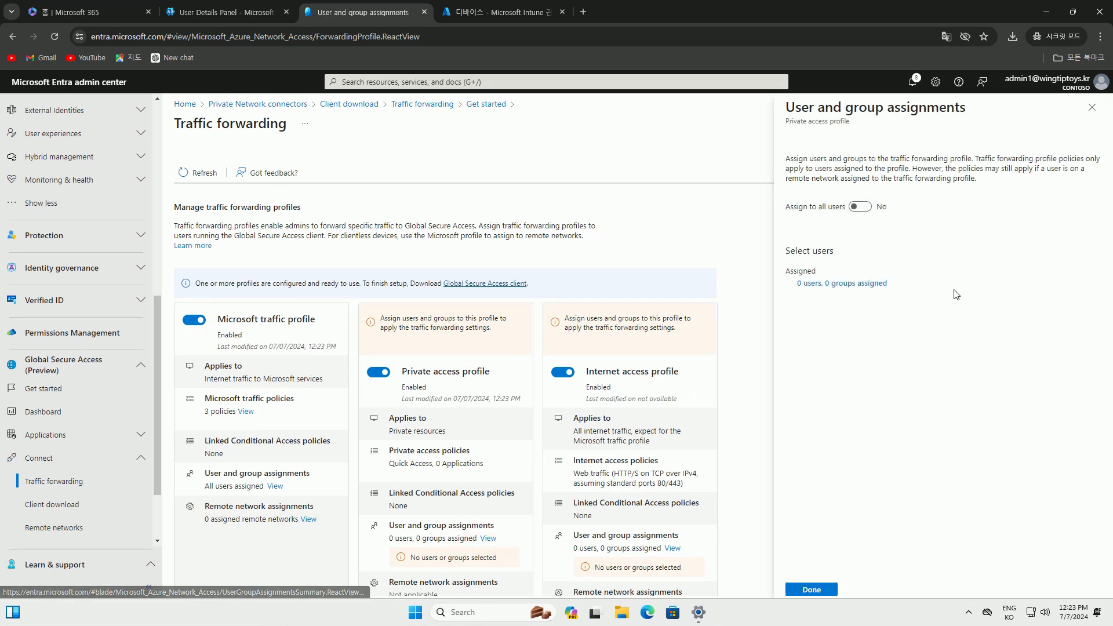
{"action": "left_click", "coordinate": [859, 206]}
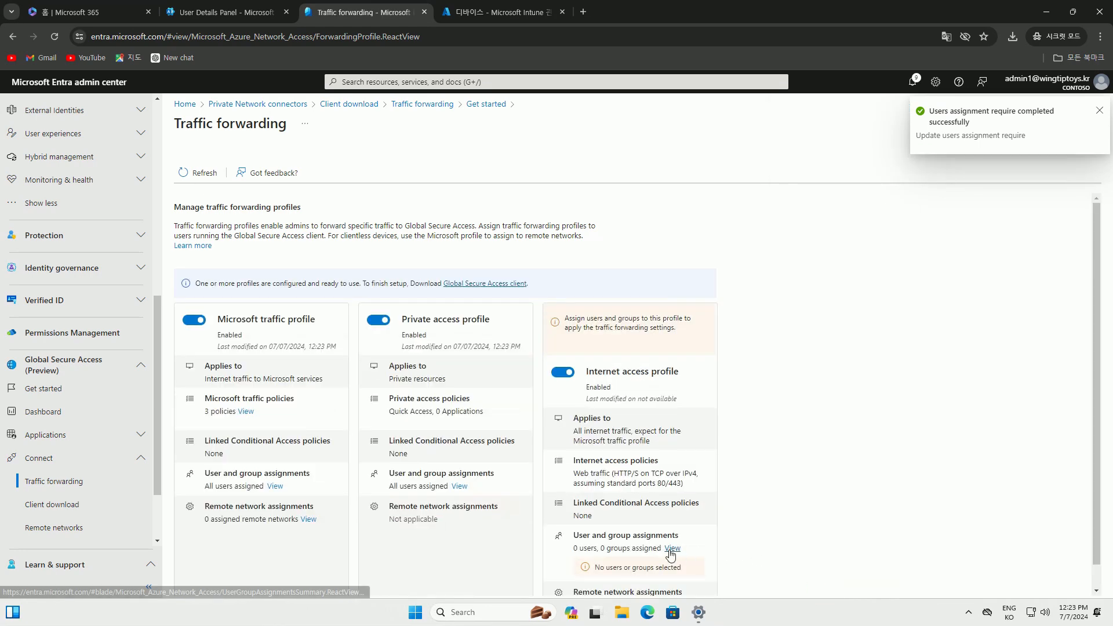
{"action": "left_click", "coordinate": [672, 549]}
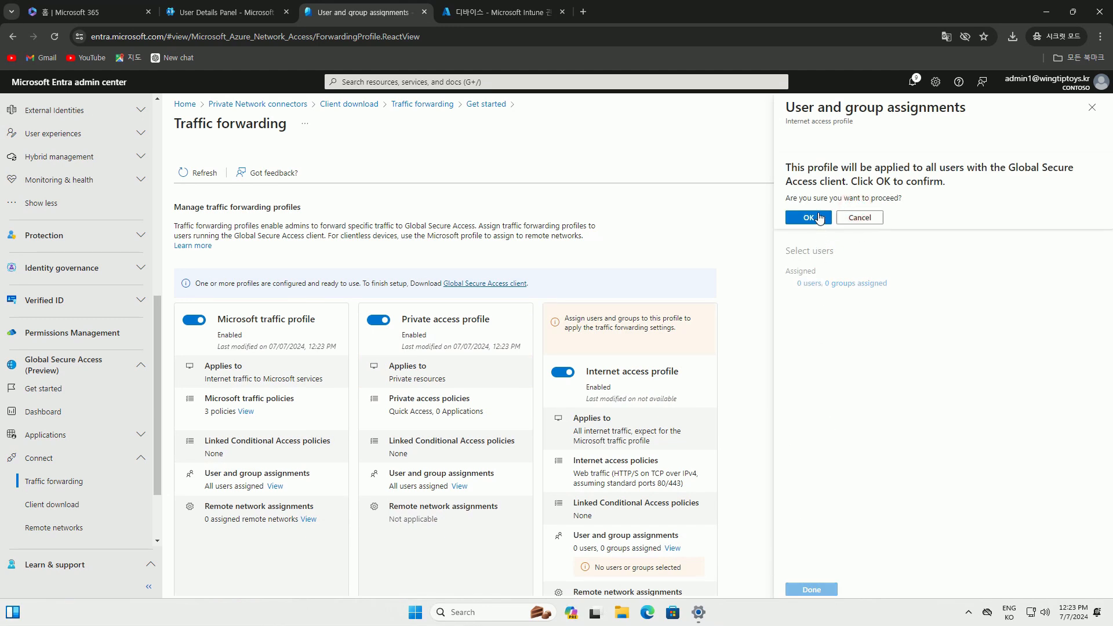
{"action": "left_click", "coordinate": [808, 217]}
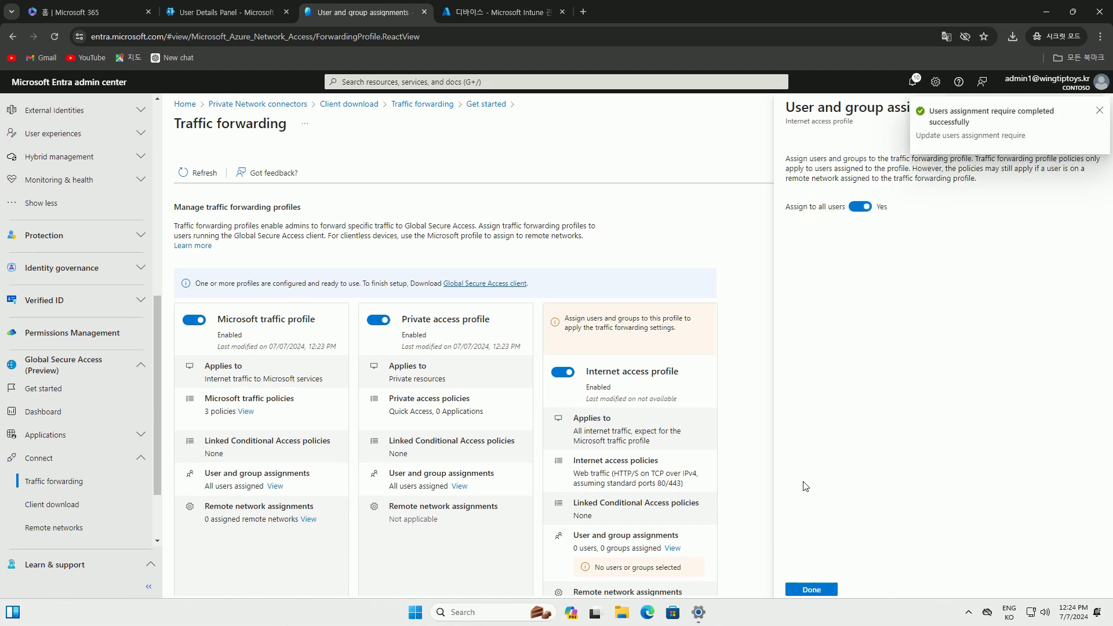
{"action": "left_click", "coordinate": [811, 589]}
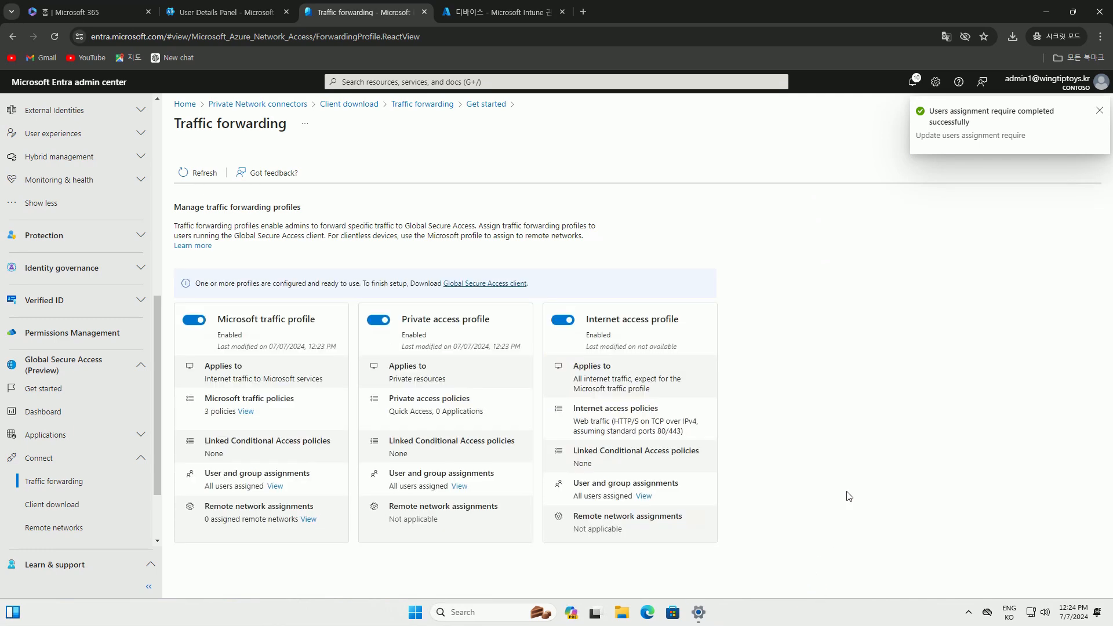
{"action": "left_click", "coordinate": [1099, 112]}
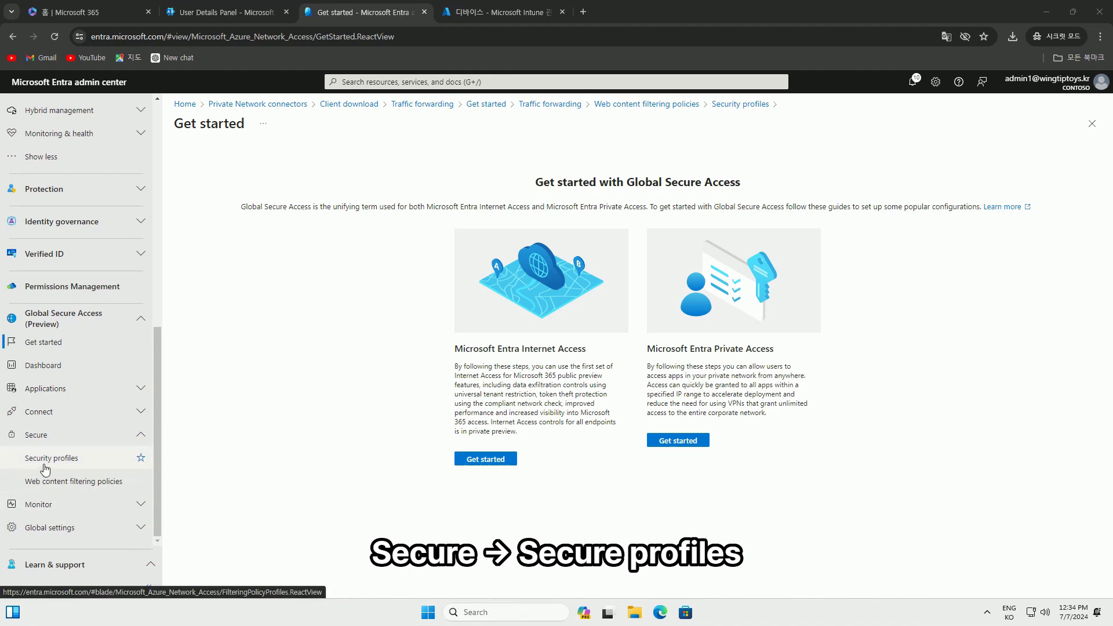
Step: Start a new security profile named Test Profile and move to the Link policies step
{"action": "left_click", "coordinate": [51, 458]}
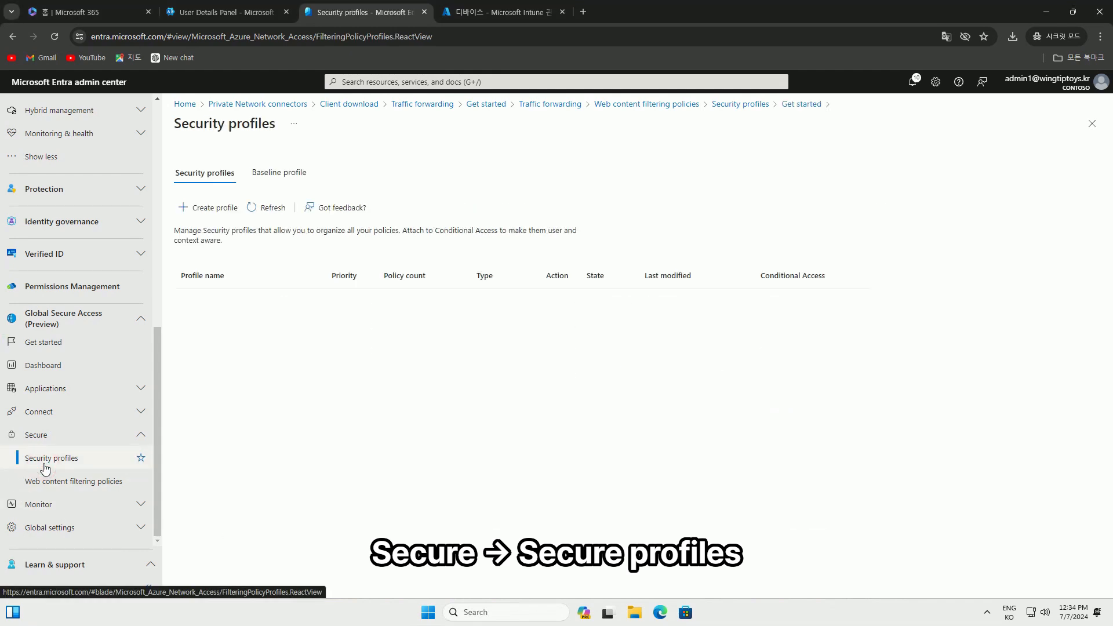
{"action": "left_click", "coordinate": [213, 207]}
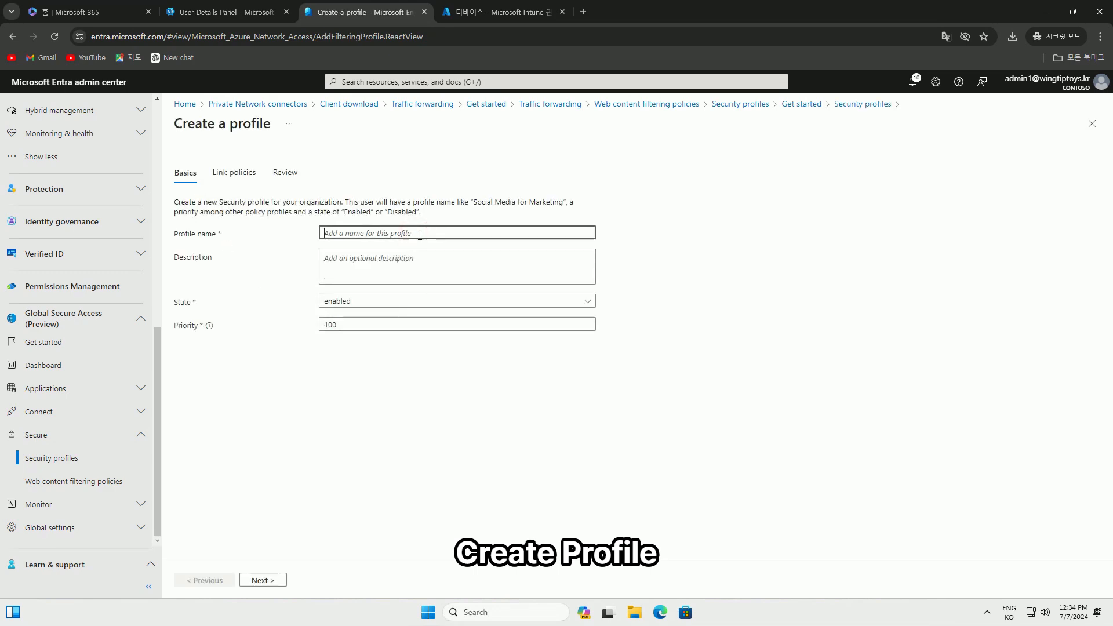
{"action": "type", "text": "Test Profile"}
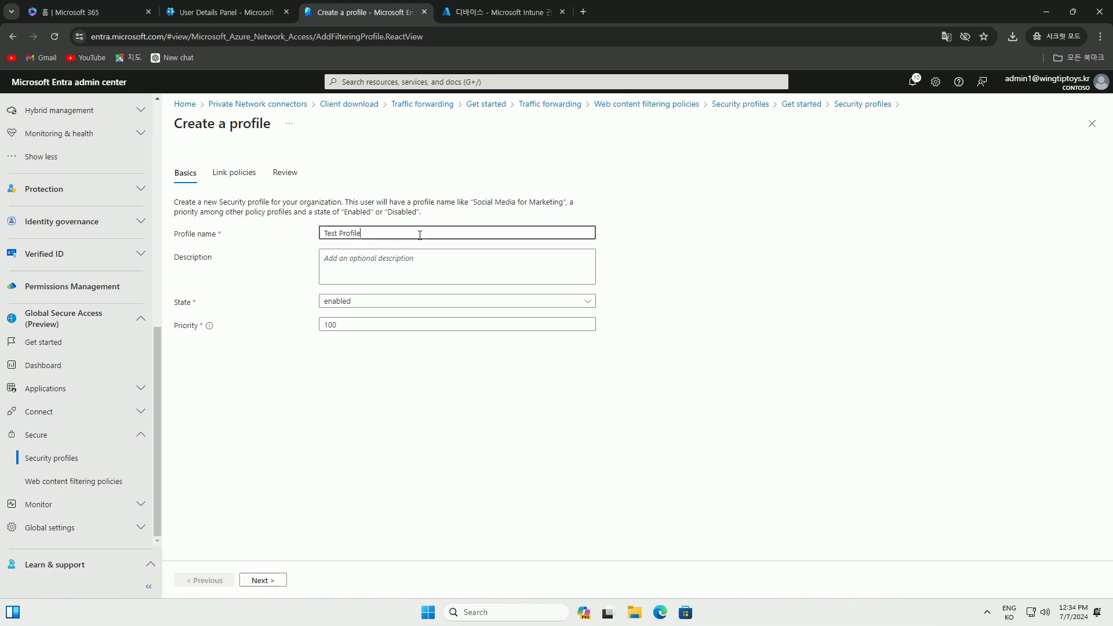
{"action": "left_click", "coordinate": [263, 580]}
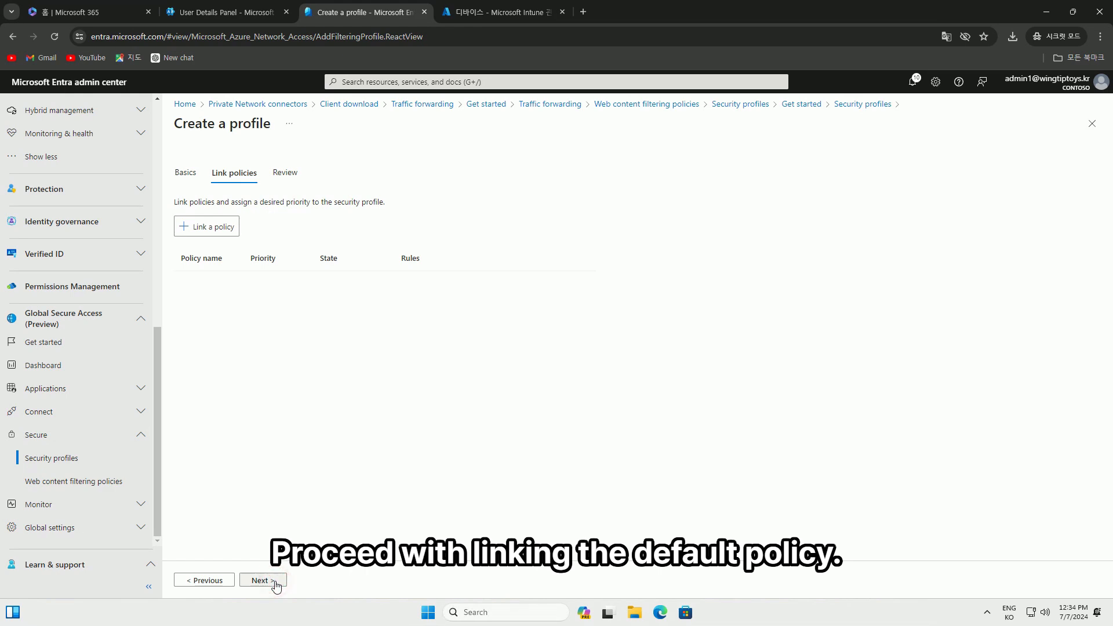
Step: Link the existing All websites policy and create the Test Profile security profile
{"action": "left_click", "coordinate": [207, 226]}
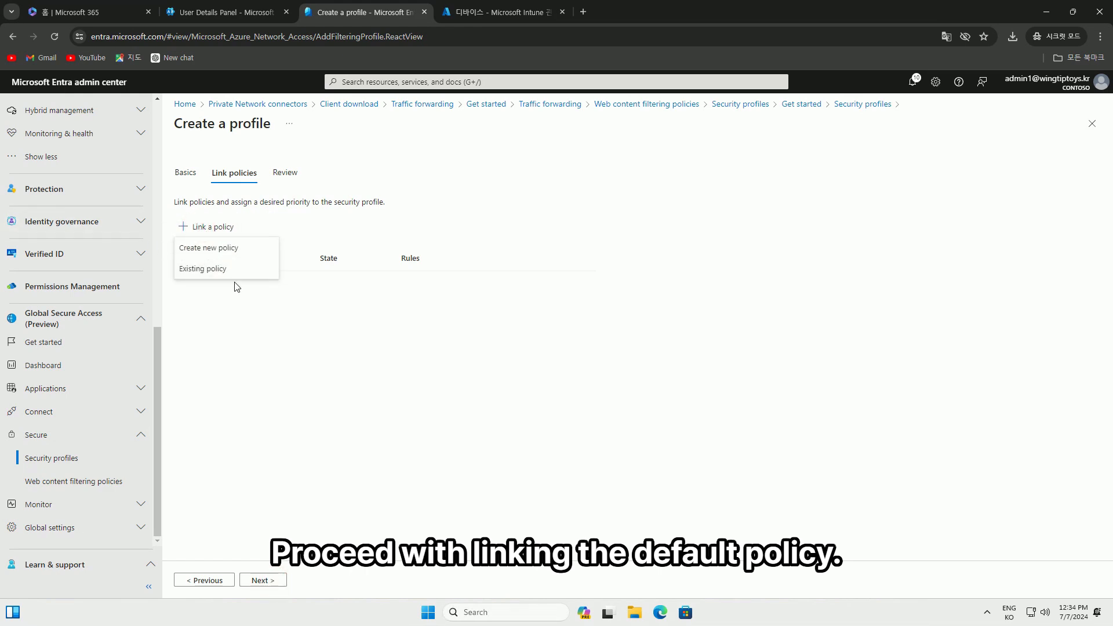
{"action": "left_click", "coordinate": [202, 268]}
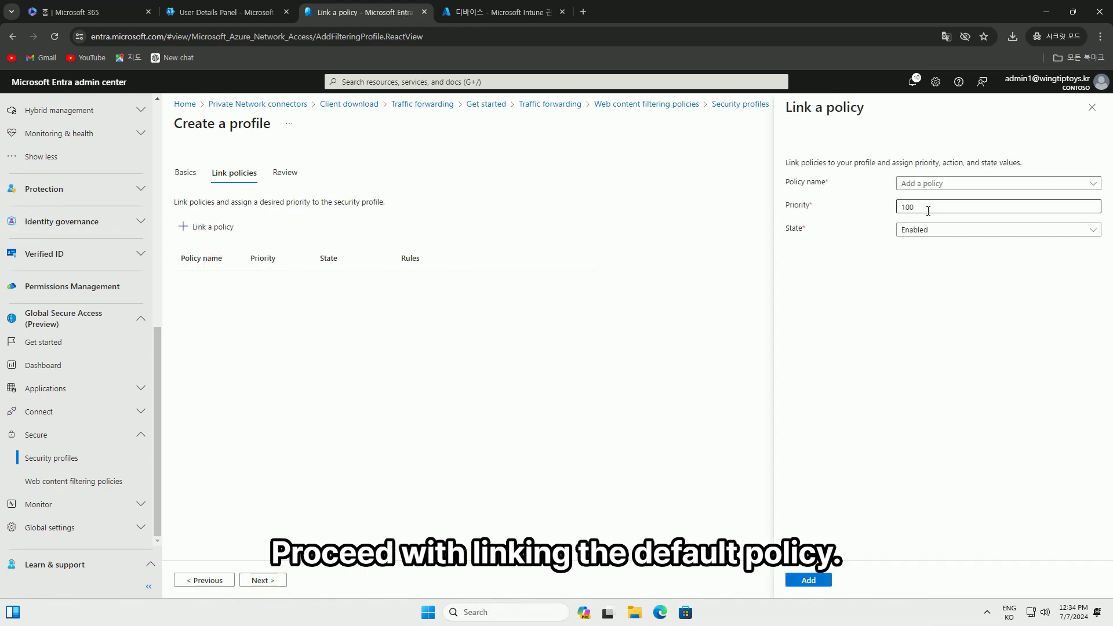
{"action": "left_click", "coordinate": [994, 183]}
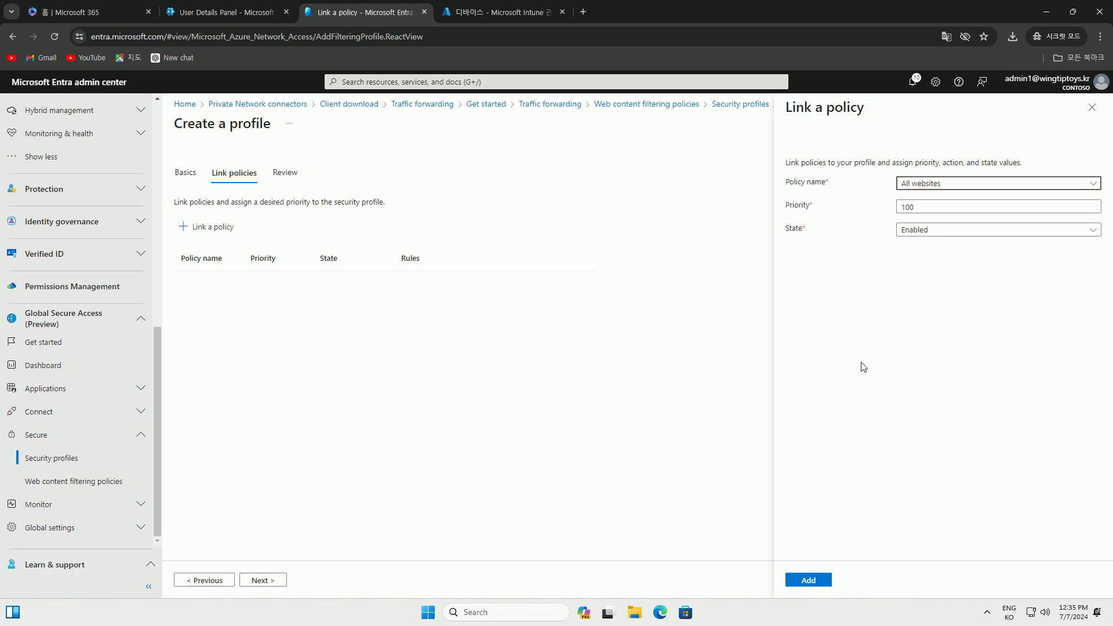
{"action": "left_click", "coordinate": [807, 580]}
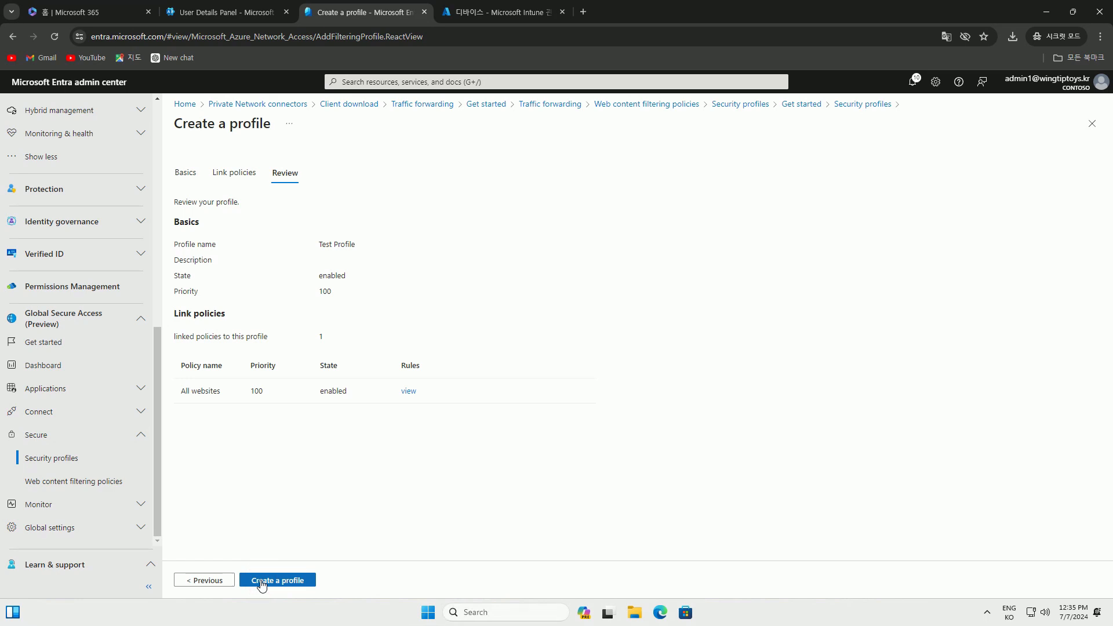
{"action": "left_click", "coordinate": [277, 580]}
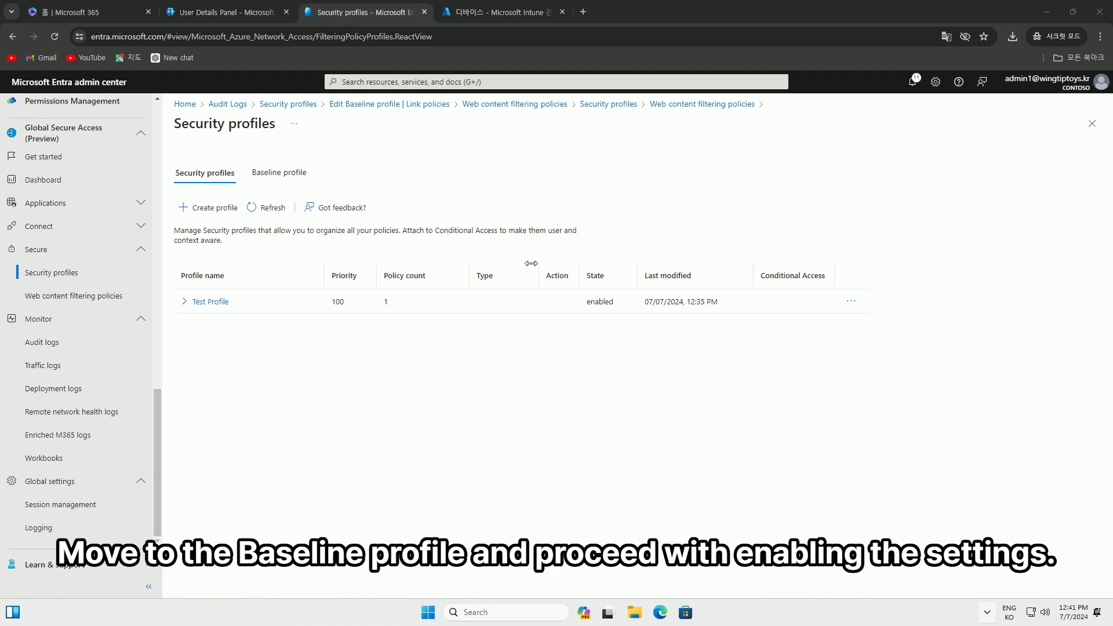
Step: Set the Baseline profile's State to enabled and save it
{"action": "left_click", "coordinate": [280, 172]}
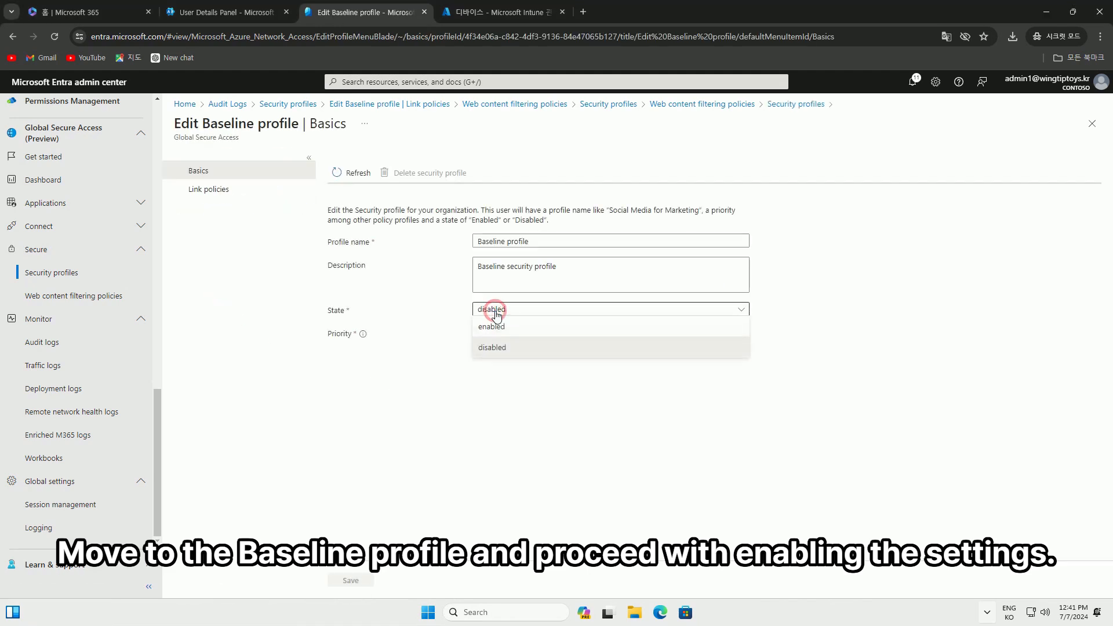
{"action": "left_click", "coordinate": [490, 327]}
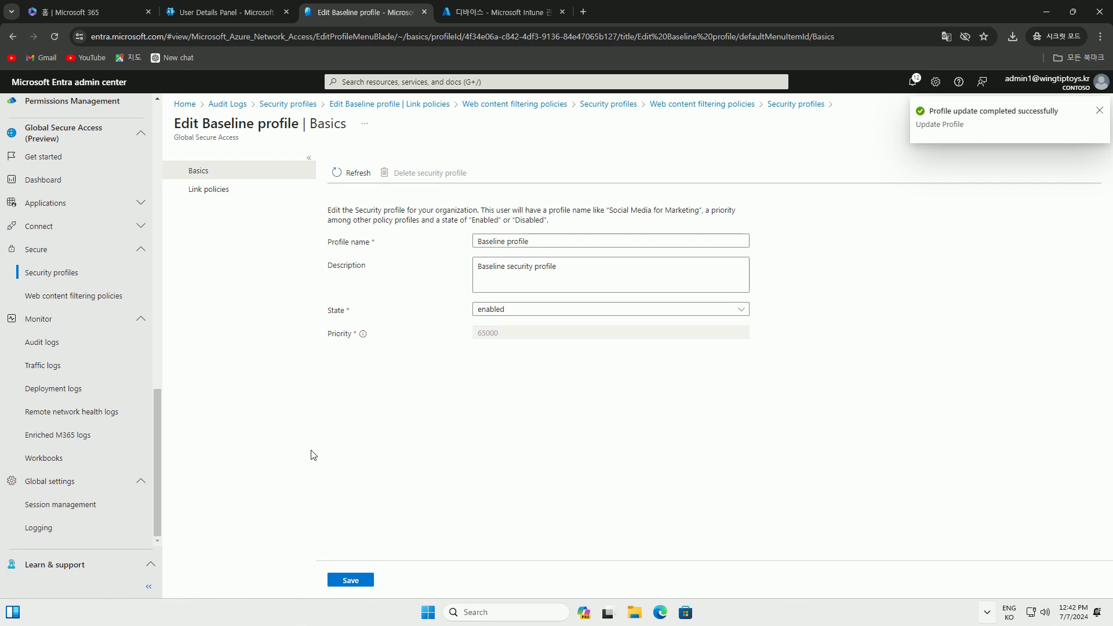
{"action": "left_click", "coordinate": [1101, 111]}
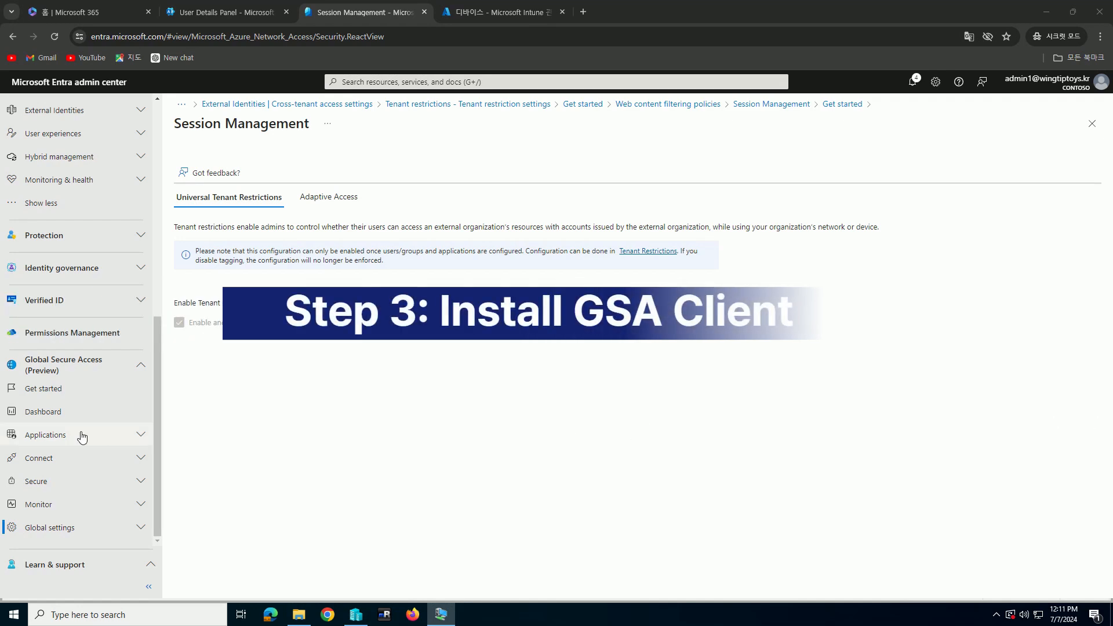
Step: Download the Windows 10/11 Global Secure Access client from Connect > Client download into Downloads
{"action": "left_click", "coordinate": [46, 435]}
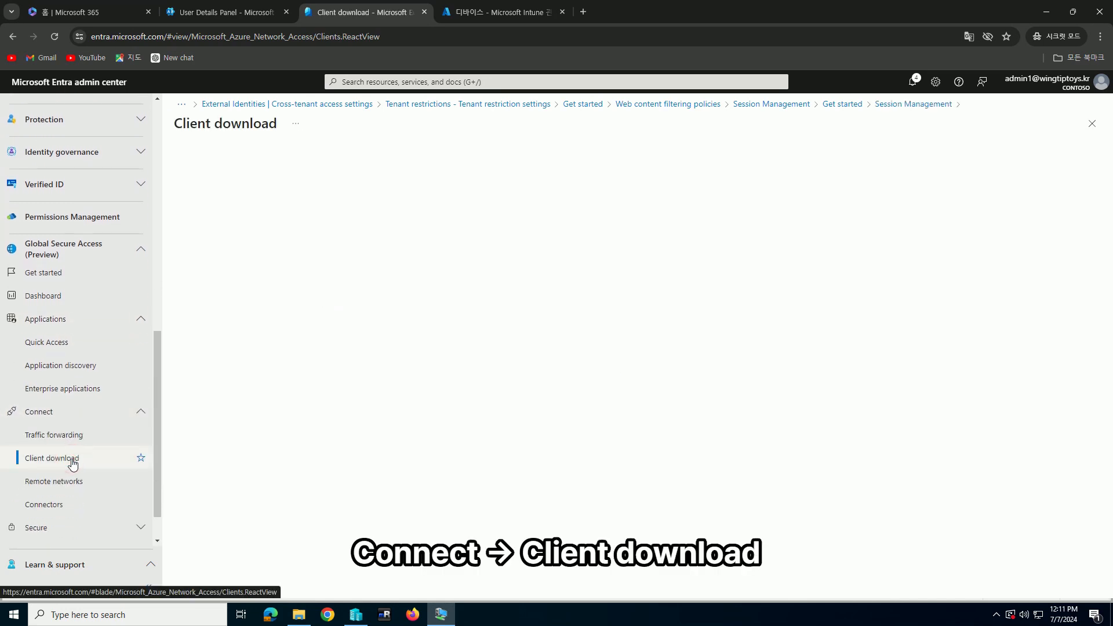
{"action": "left_click", "coordinate": [51, 458]}
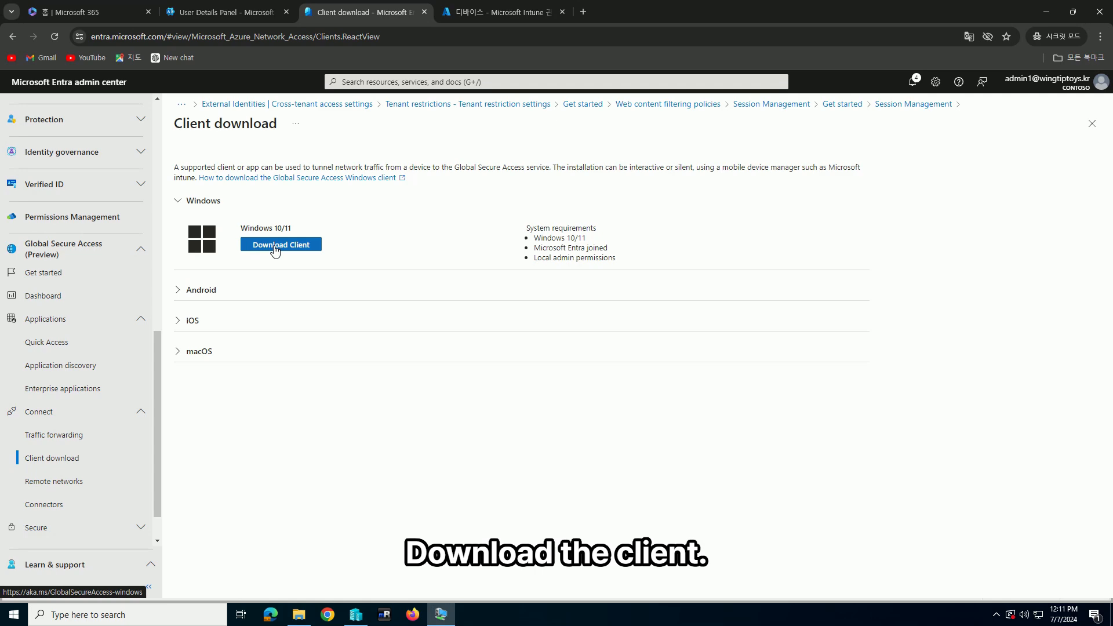
{"action": "left_click", "coordinate": [281, 245]}
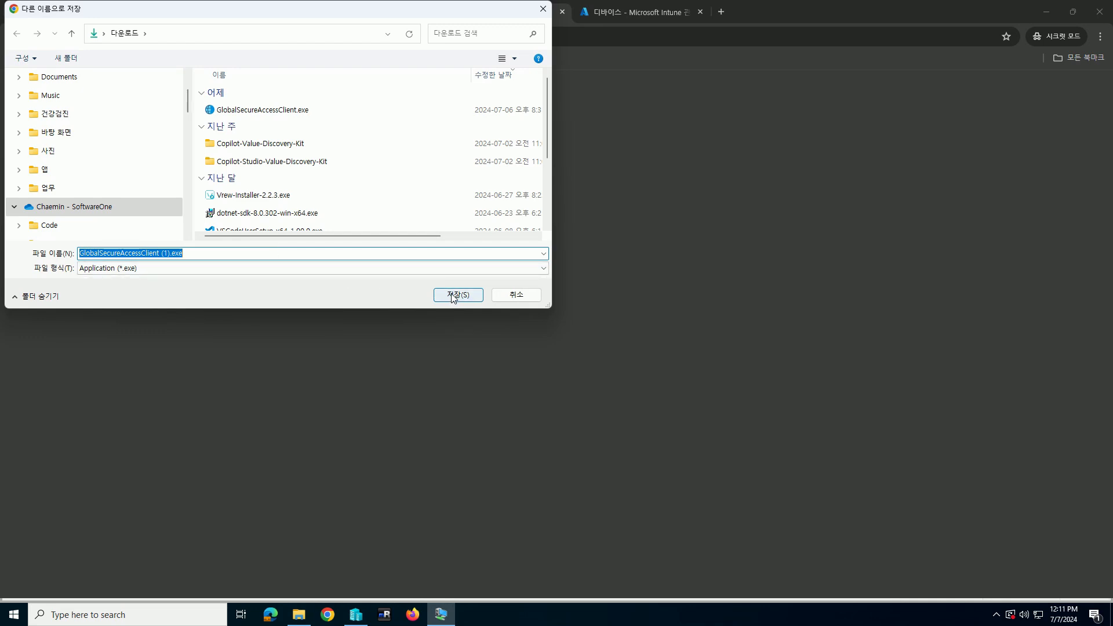
{"action": "left_click", "coordinate": [457, 295]}
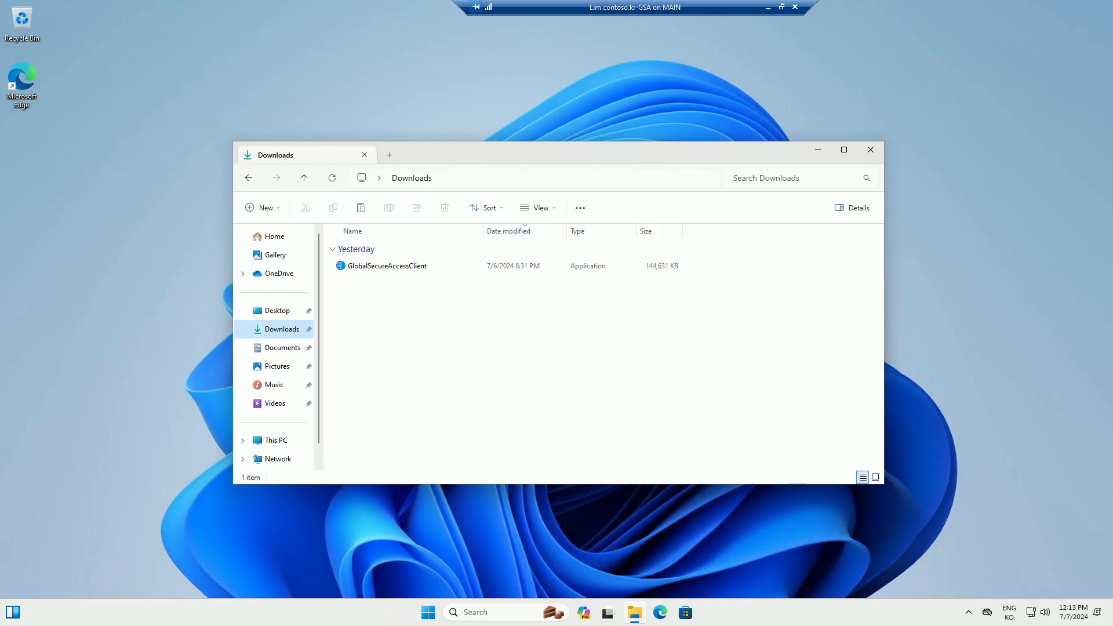
Step: Run GlobalSecureAccessClient from Downloads, accept the licence, install and approve the UAC prompt
{"action": "left_click", "coordinate": [387, 266]}
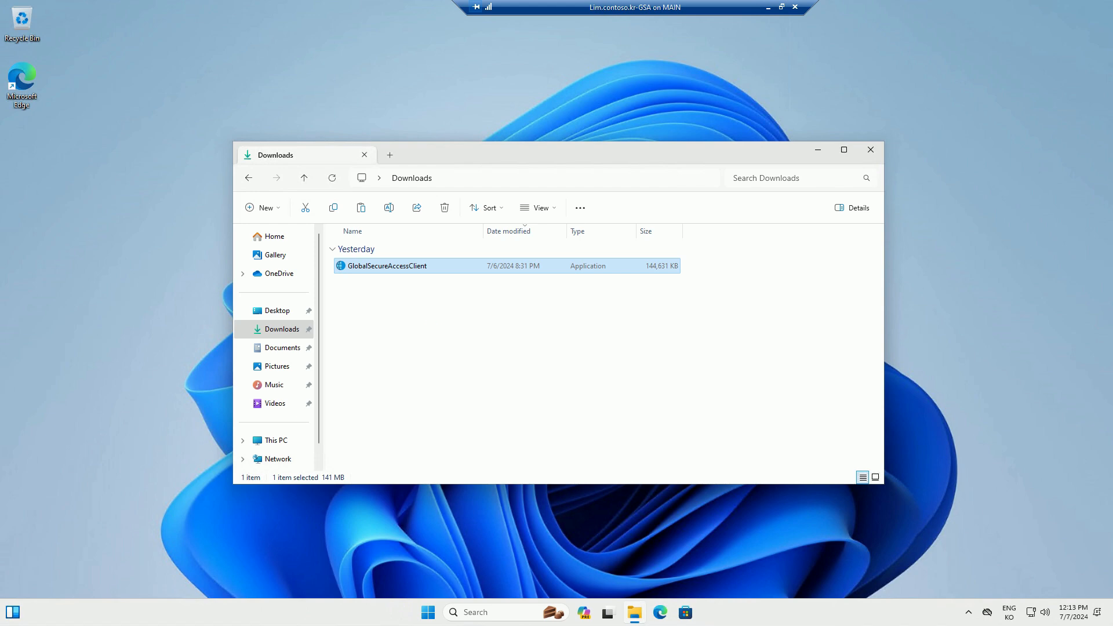
{"action": "double_click", "coordinate": [386, 266]}
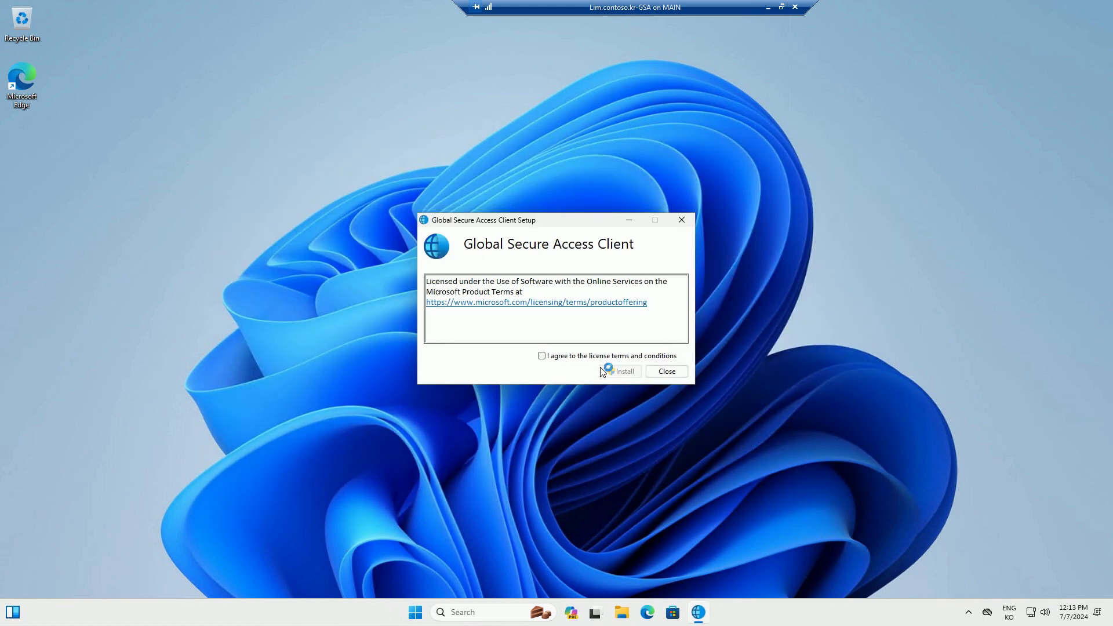
{"action": "left_click", "coordinate": [541, 356]}
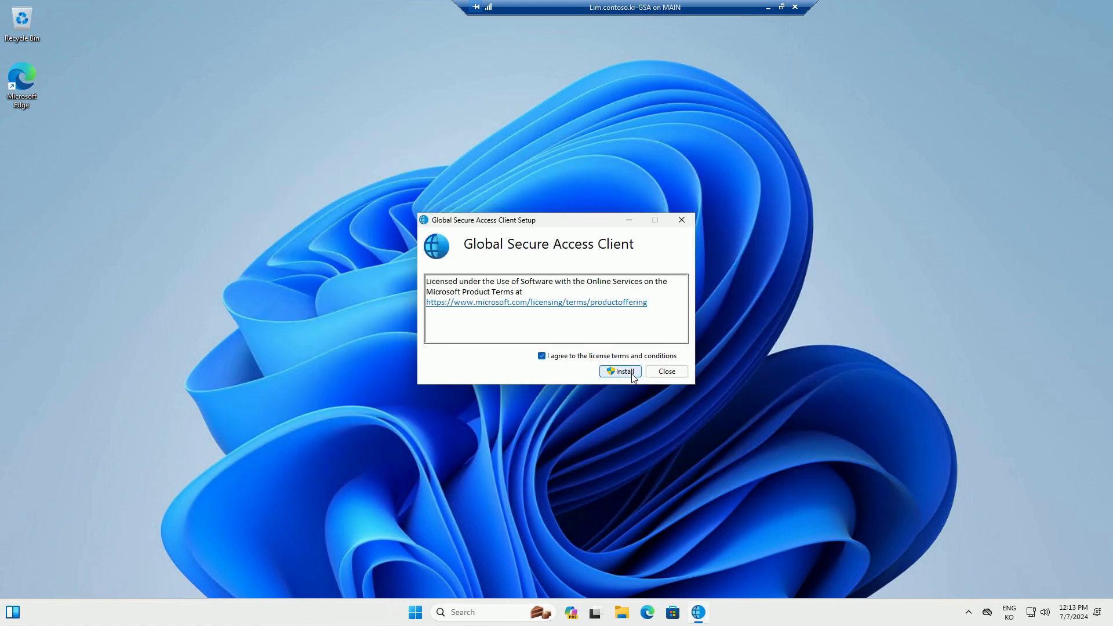
{"action": "left_click", "coordinate": [620, 371]}
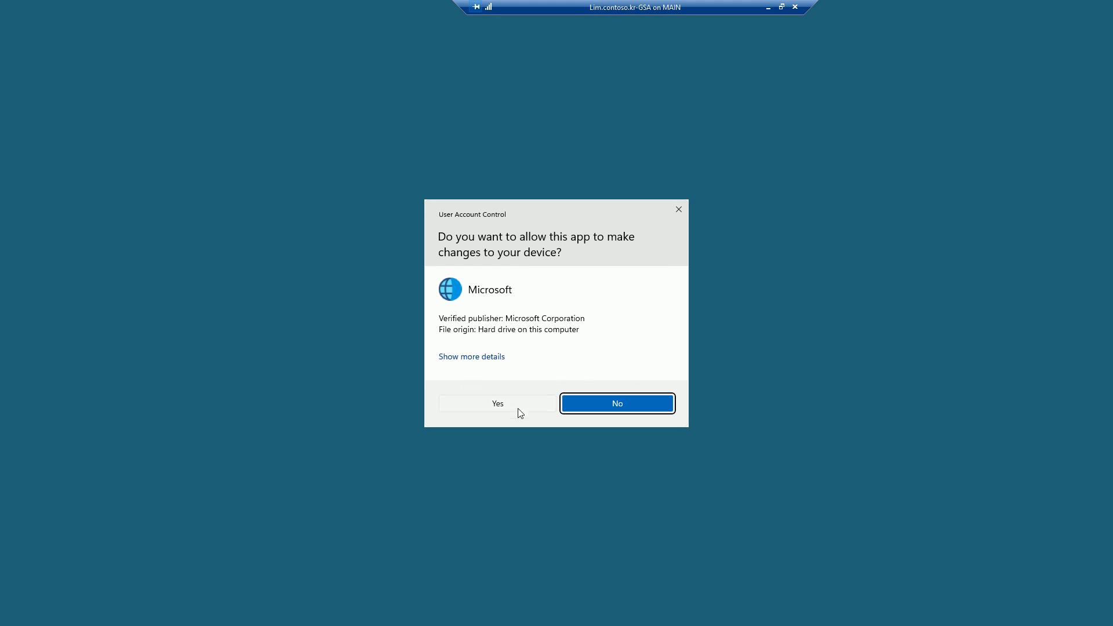
{"action": "left_click", "coordinate": [498, 403]}
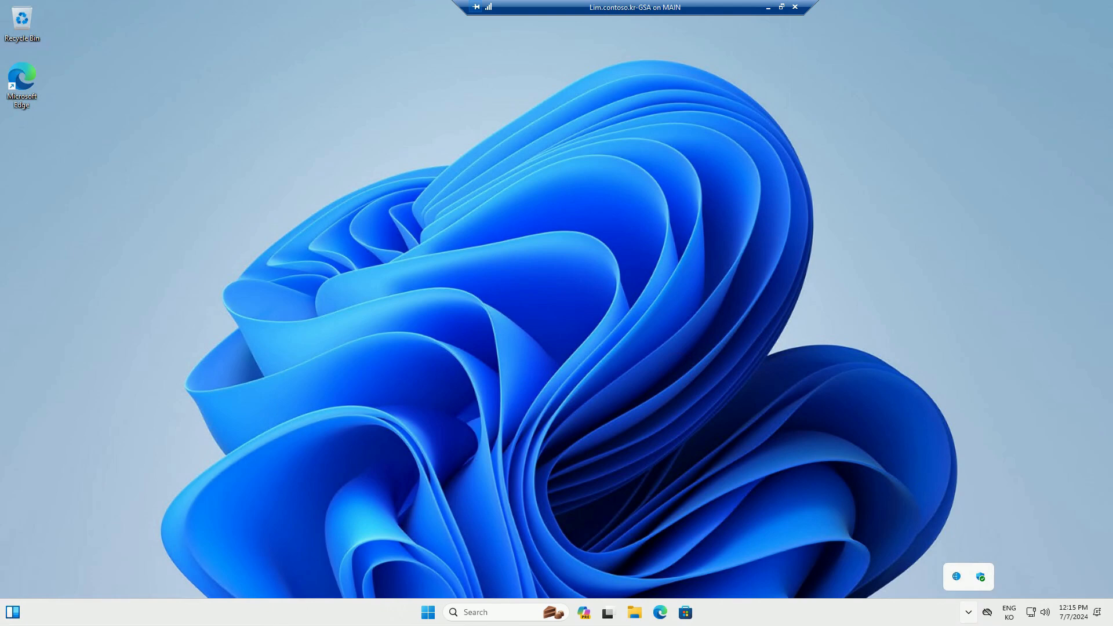
{"action": "left_click", "coordinate": [967, 612]}
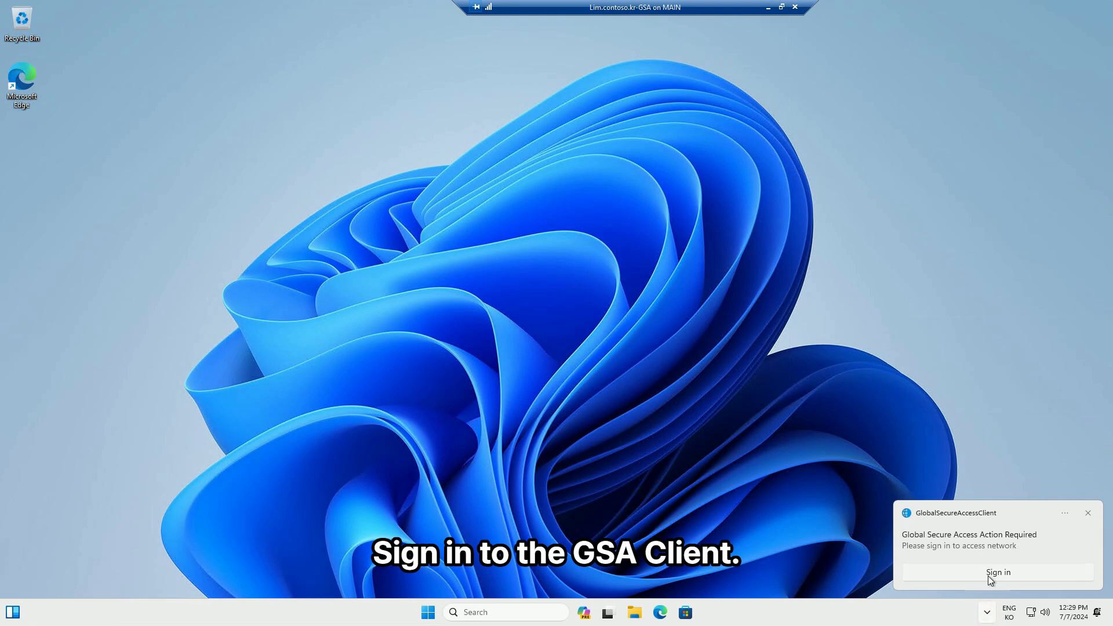
{"action": "left_click", "coordinate": [998, 571]}
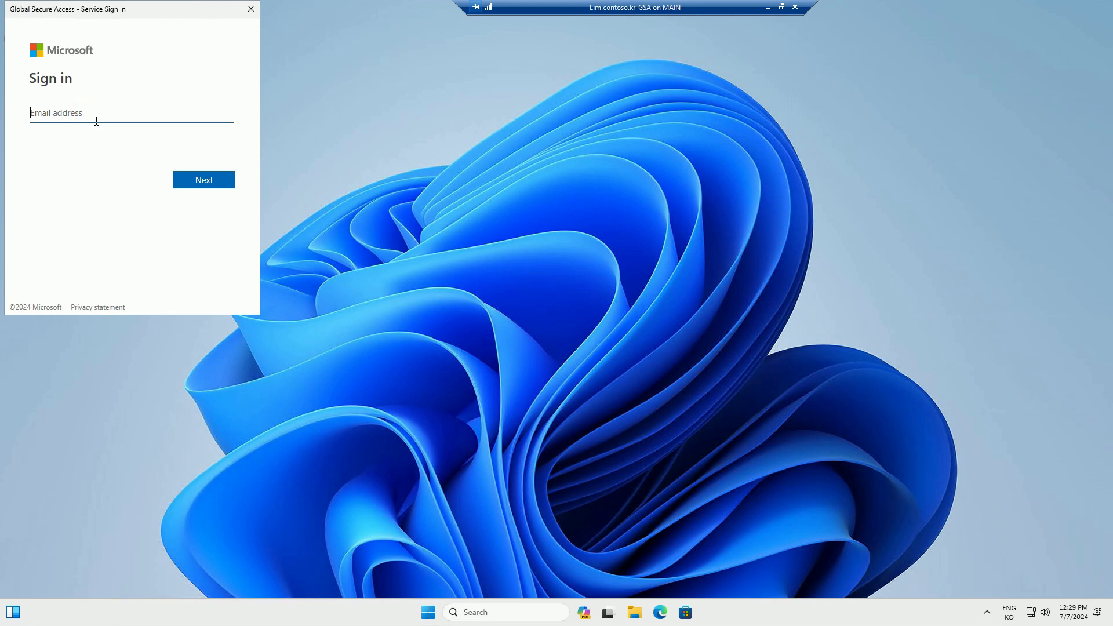
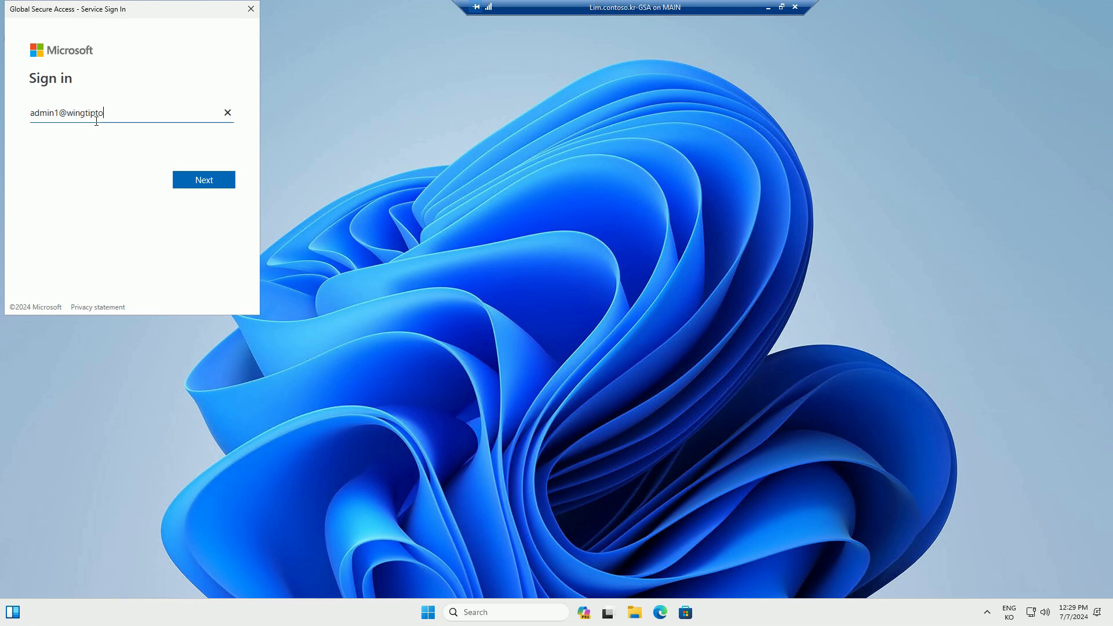
{"action": "left_click", "coordinate": [204, 180]}
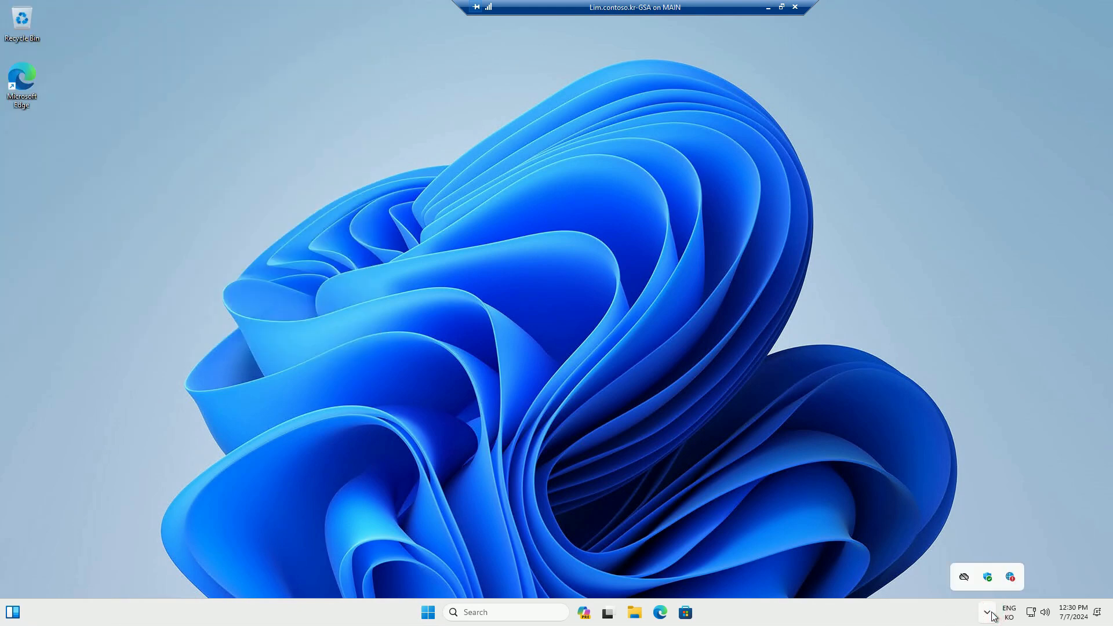
{"action": "mouse_move", "coordinate": [896, 528]}
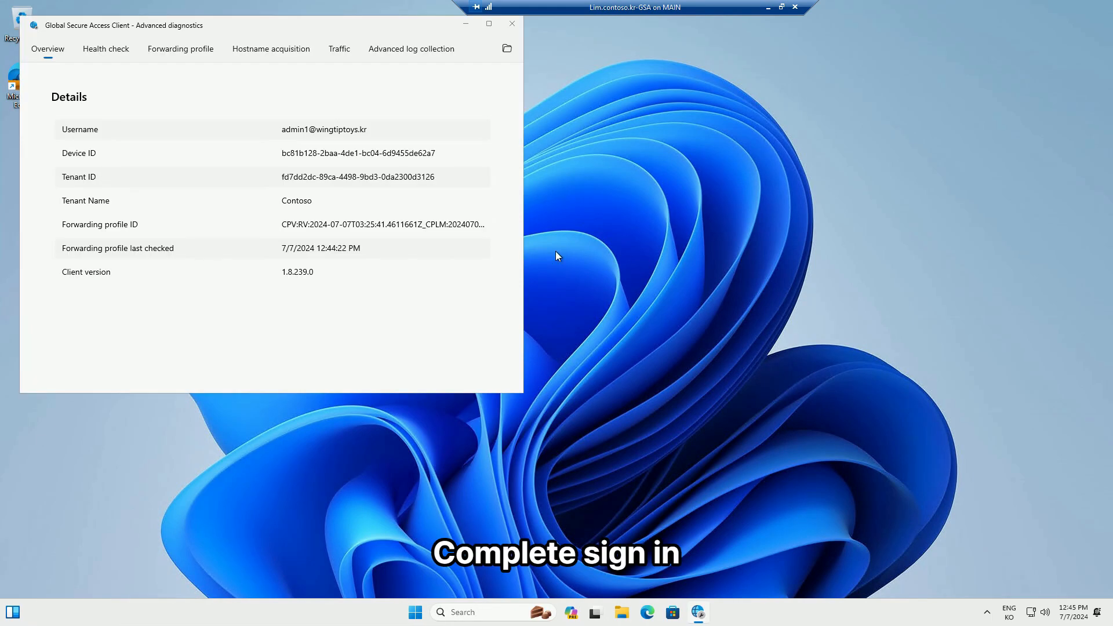
{"action": "mouse_move", "coordinate": [120, 55]}
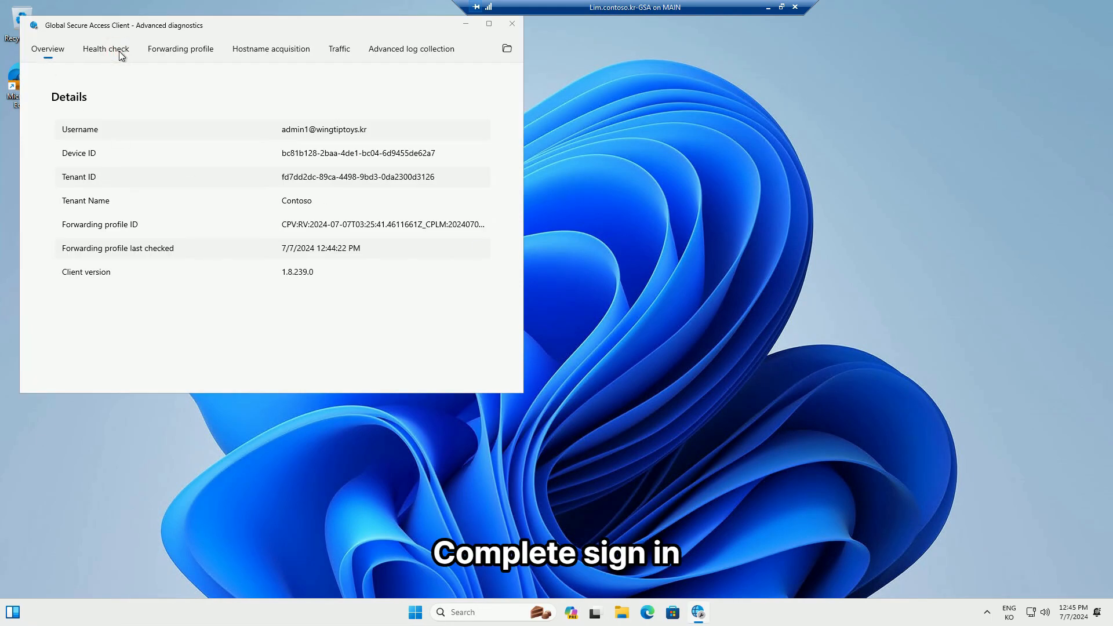
Step: Review the Health check results in Advanced diagnostics, then return to the desktop
{"action": "left_click", "coordinate": [106, 49]}
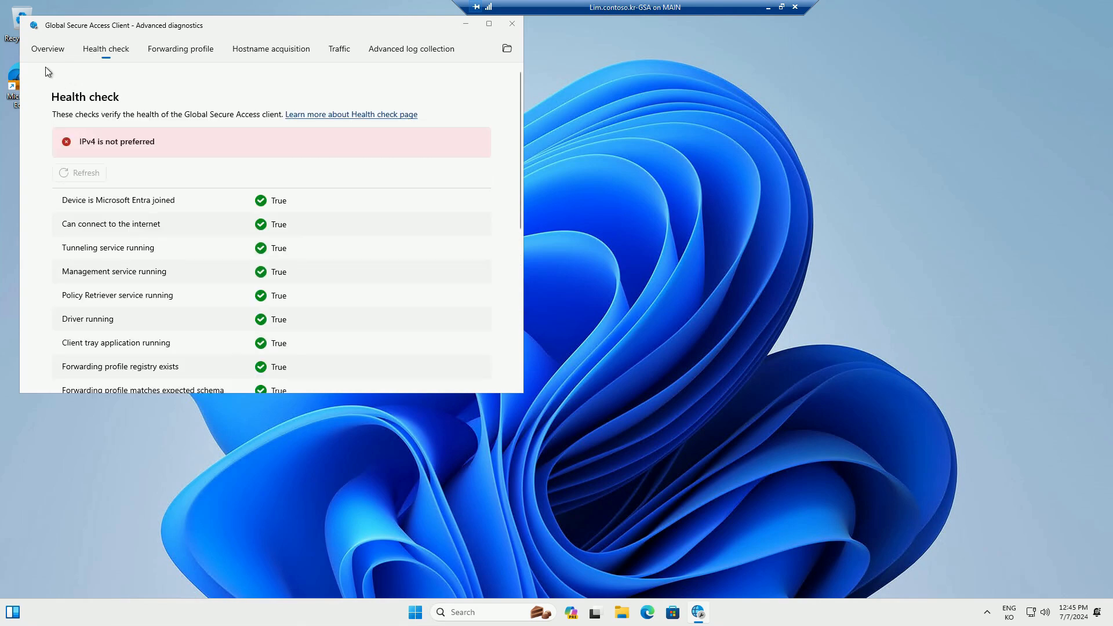
{"action": "left_click", "coordinate": [47, 48]}
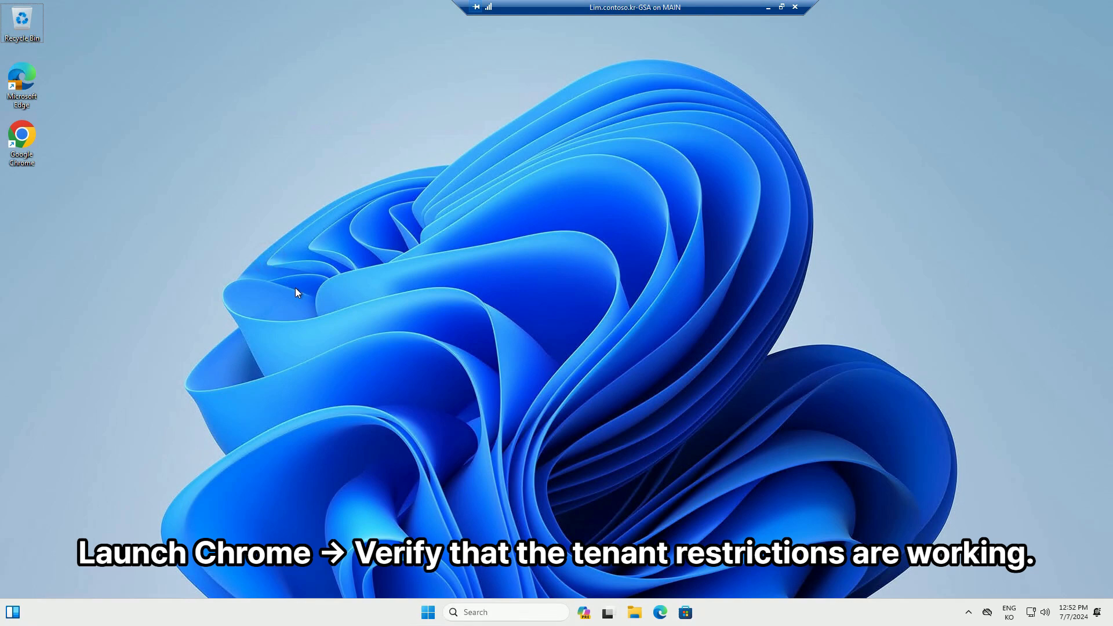
Step: Browse to office.com in Chrome and start signing in to Microsoft 365
{"action": "double_click", "coordinate": [22, 143]}
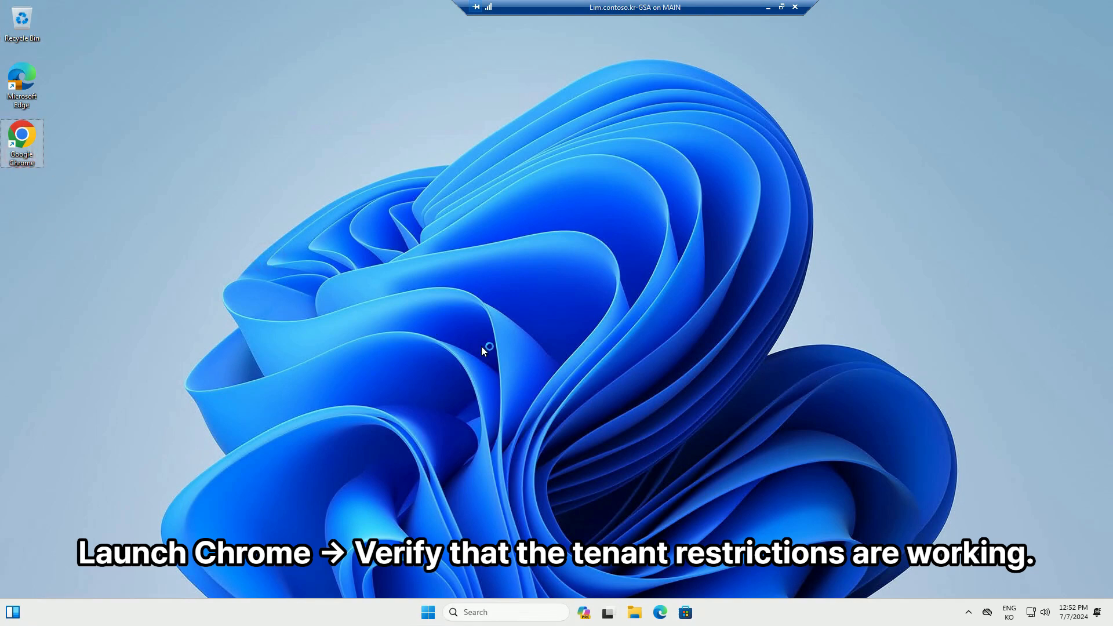
{"action": "double_click", "coordinate": [22, 144]}
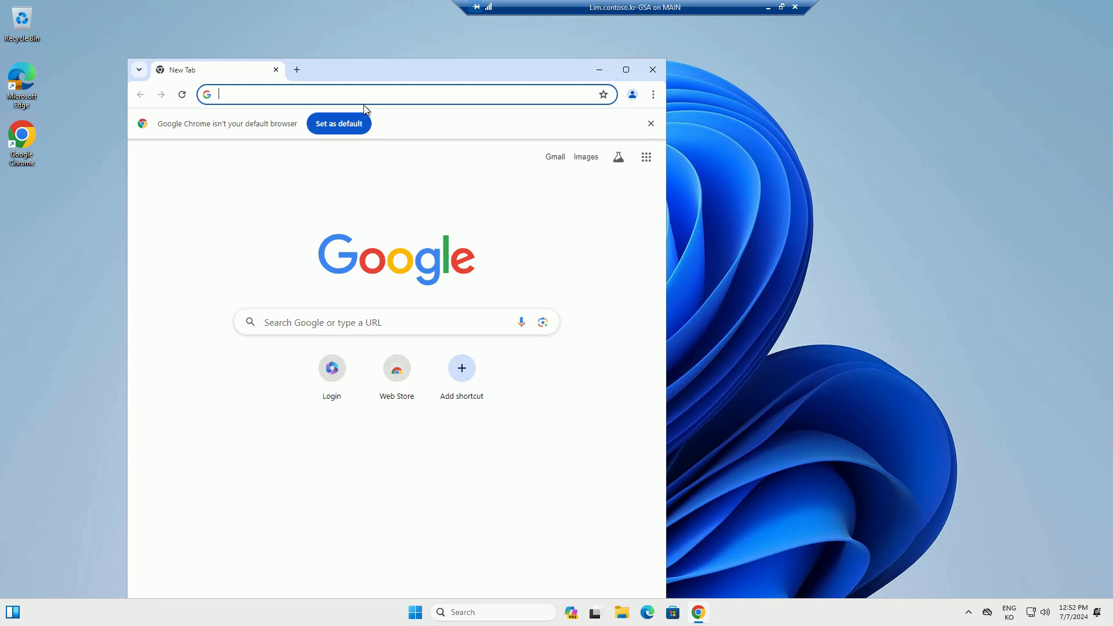
{"action": "type", "text": "office.com"}
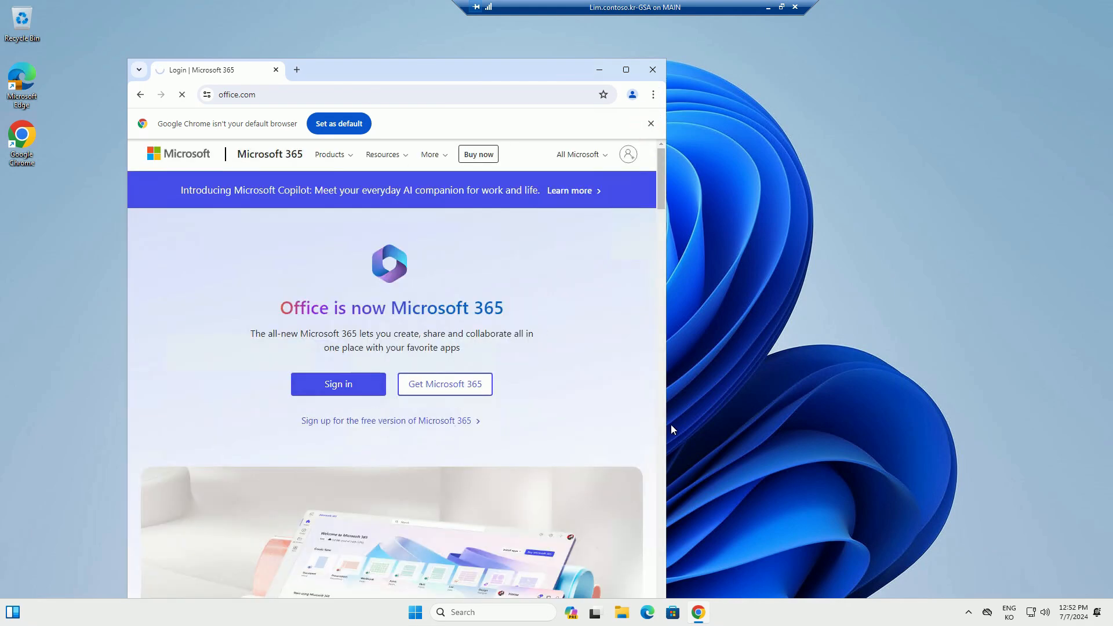
{"action": "left_click", "coordinate": [338, 384]}
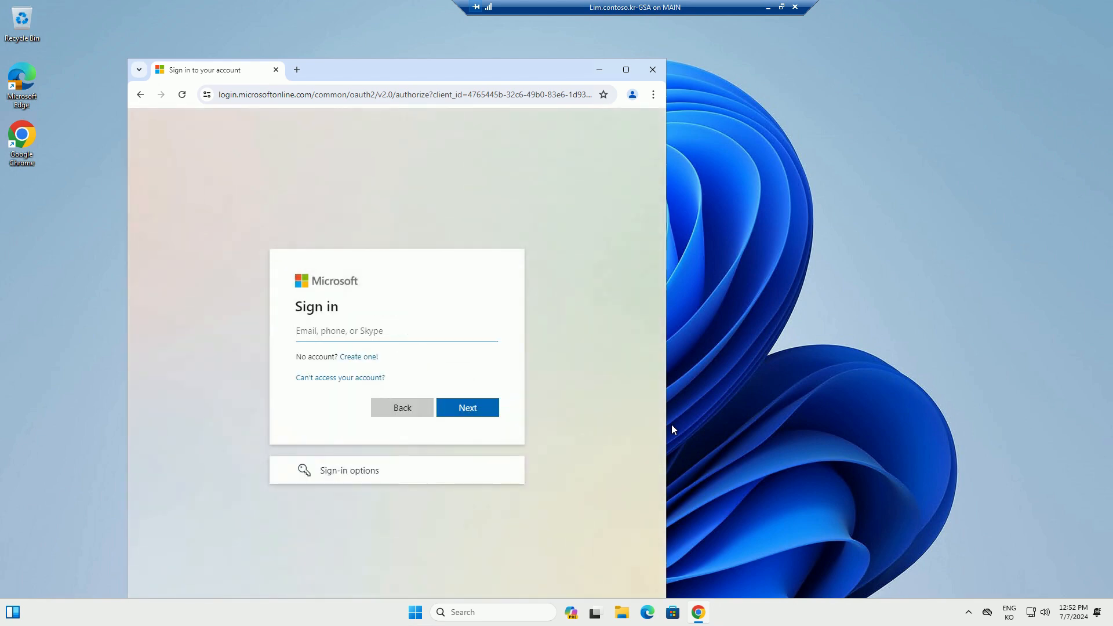
Step: Sign in with the external-tenant account and password, landing on the 'Access is blocked' page
{"action": "type", "text": "copi"}
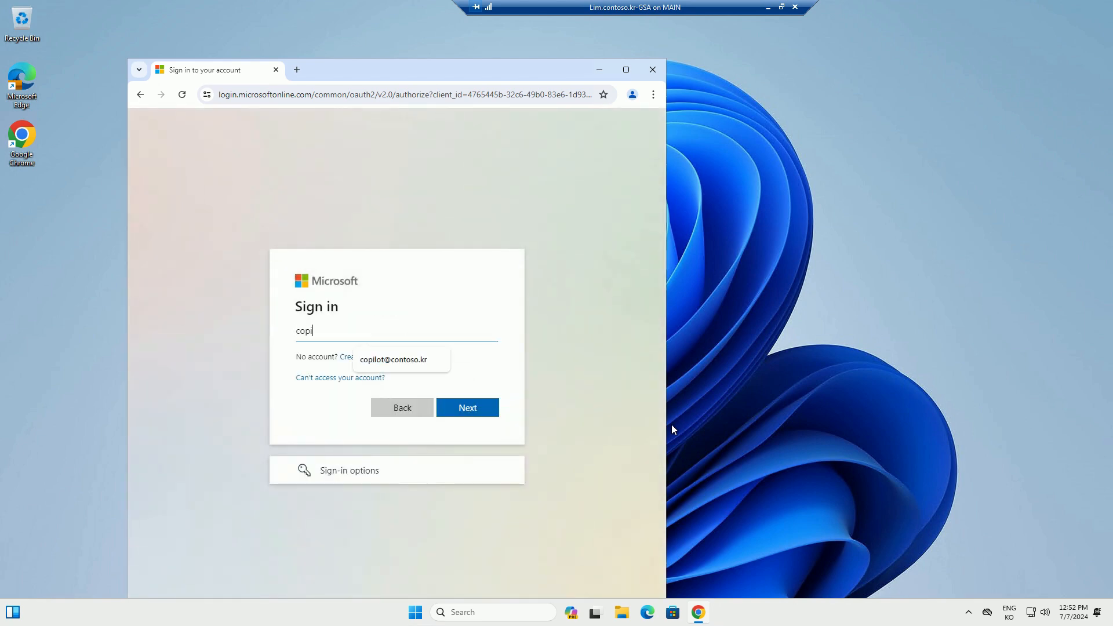
{"action": "left_click", "coordinate": [393, 359]}
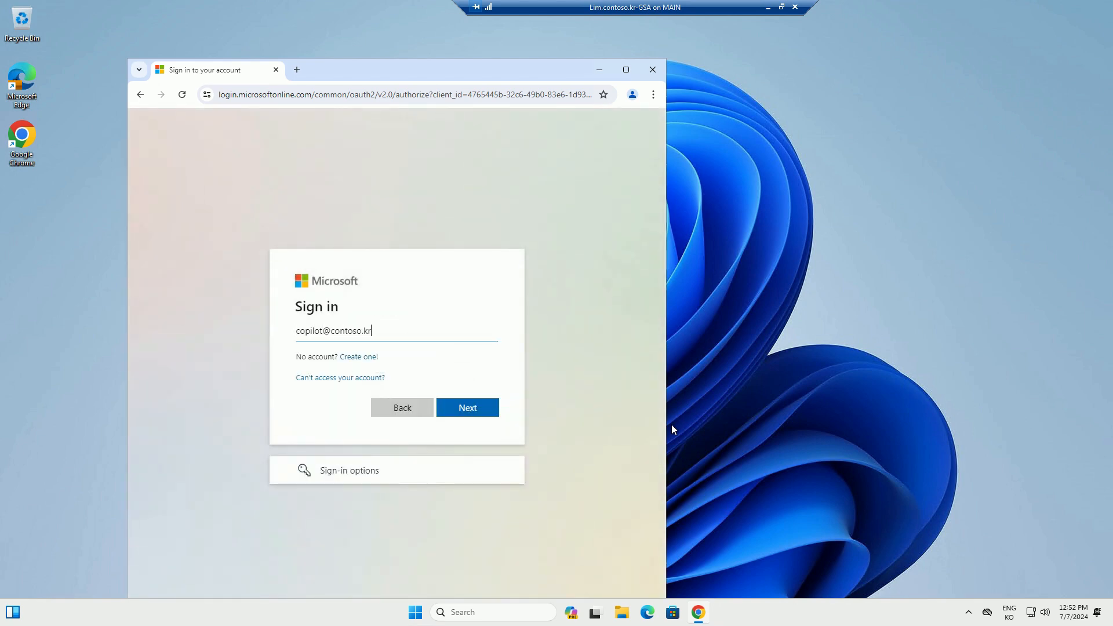
{"action": "left_click", "coordinate": [467, 407]}
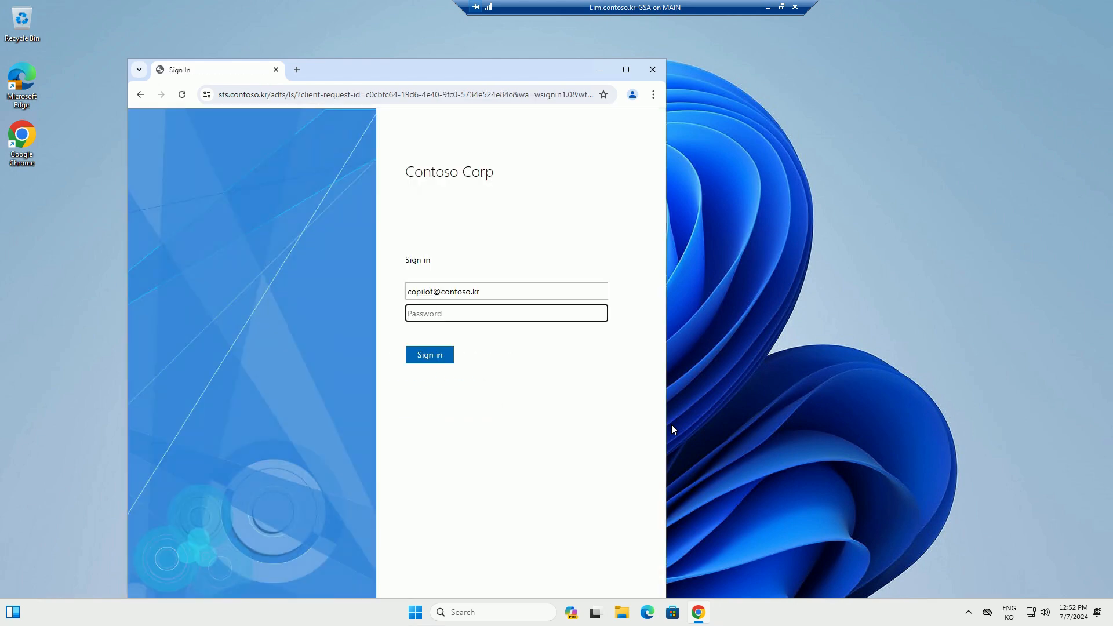
{"action": "left_click", "coordinate": [429, 355]}
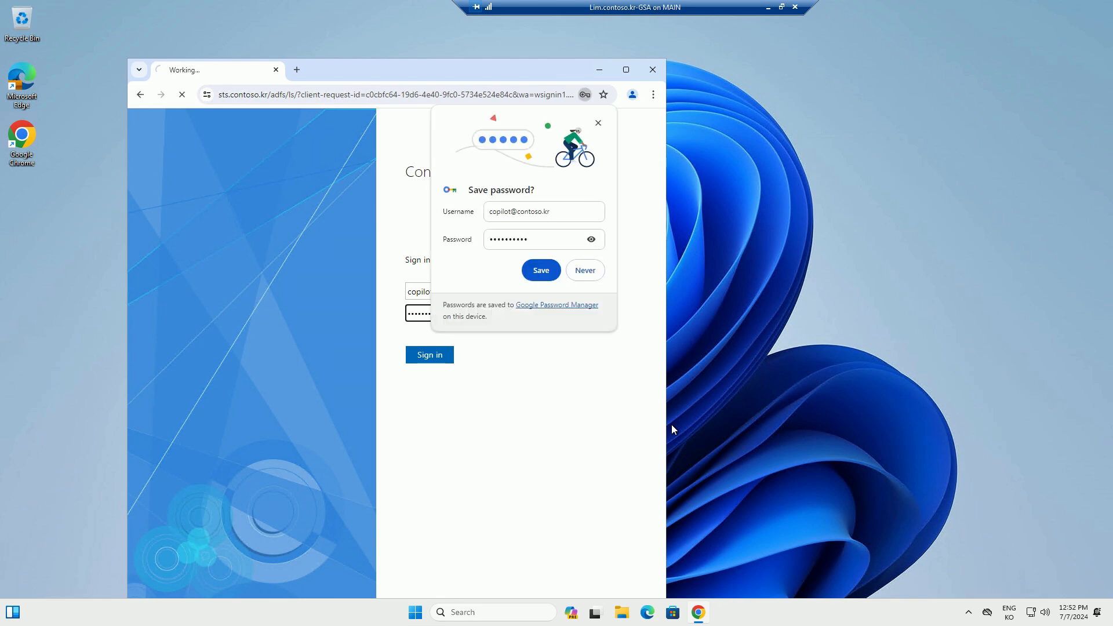
{"action": "left_click", "coordinate": [429, 355]}
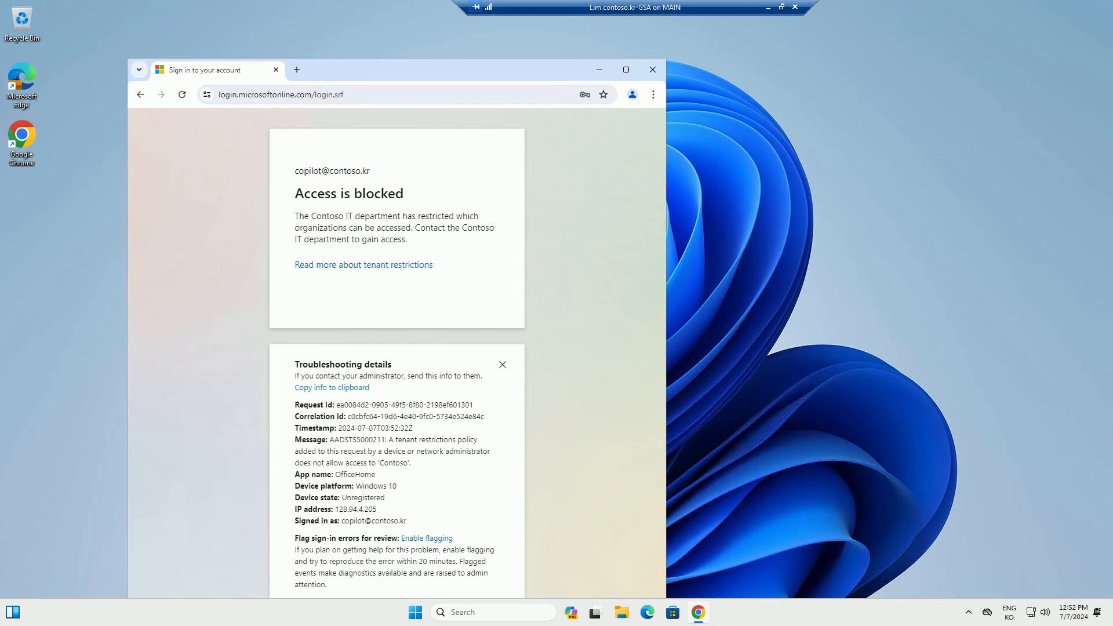
{"action": "mouse_move", "coordinate": [1099, 580]}
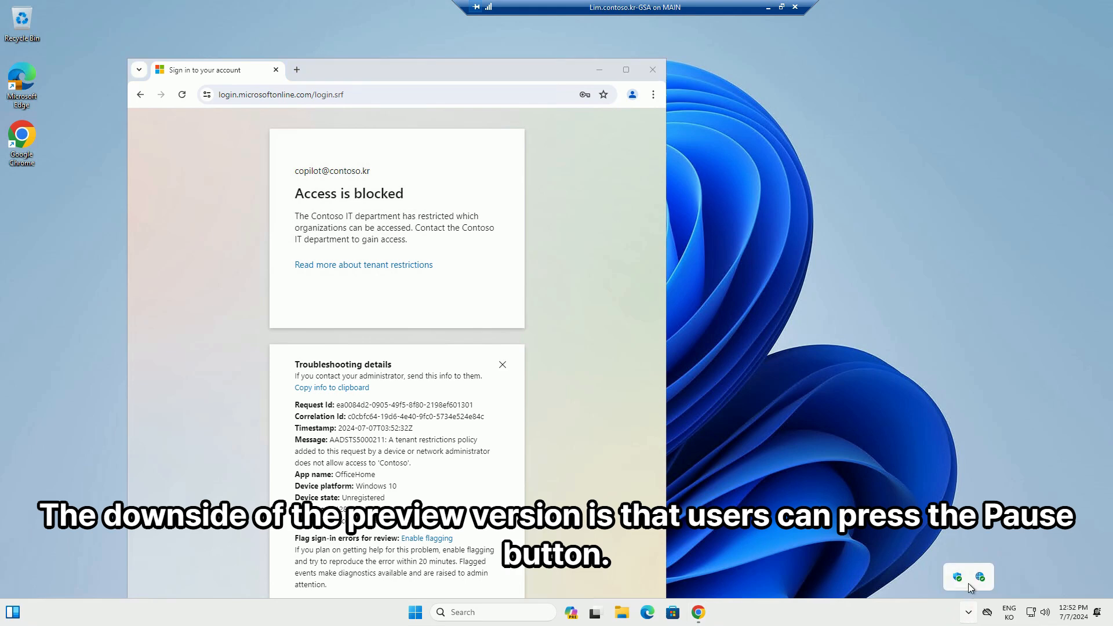
Step: Show the Global Secure Access tray menu with Resume, Collect logs and Advanced diagnostics
{"action": "left_click", "coordinate": [981, 577]}
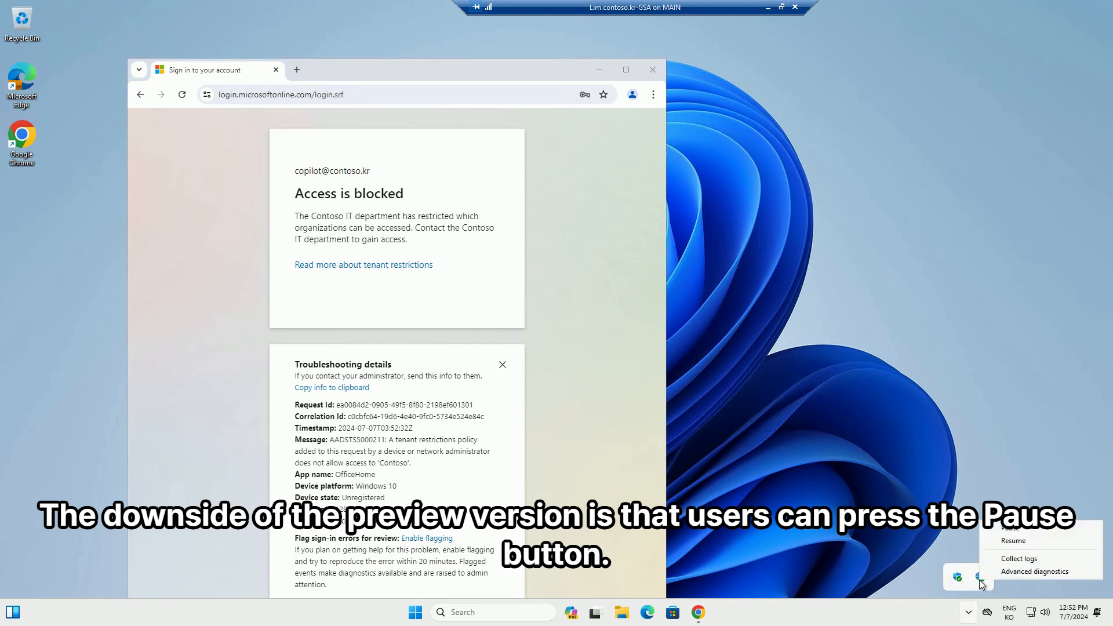